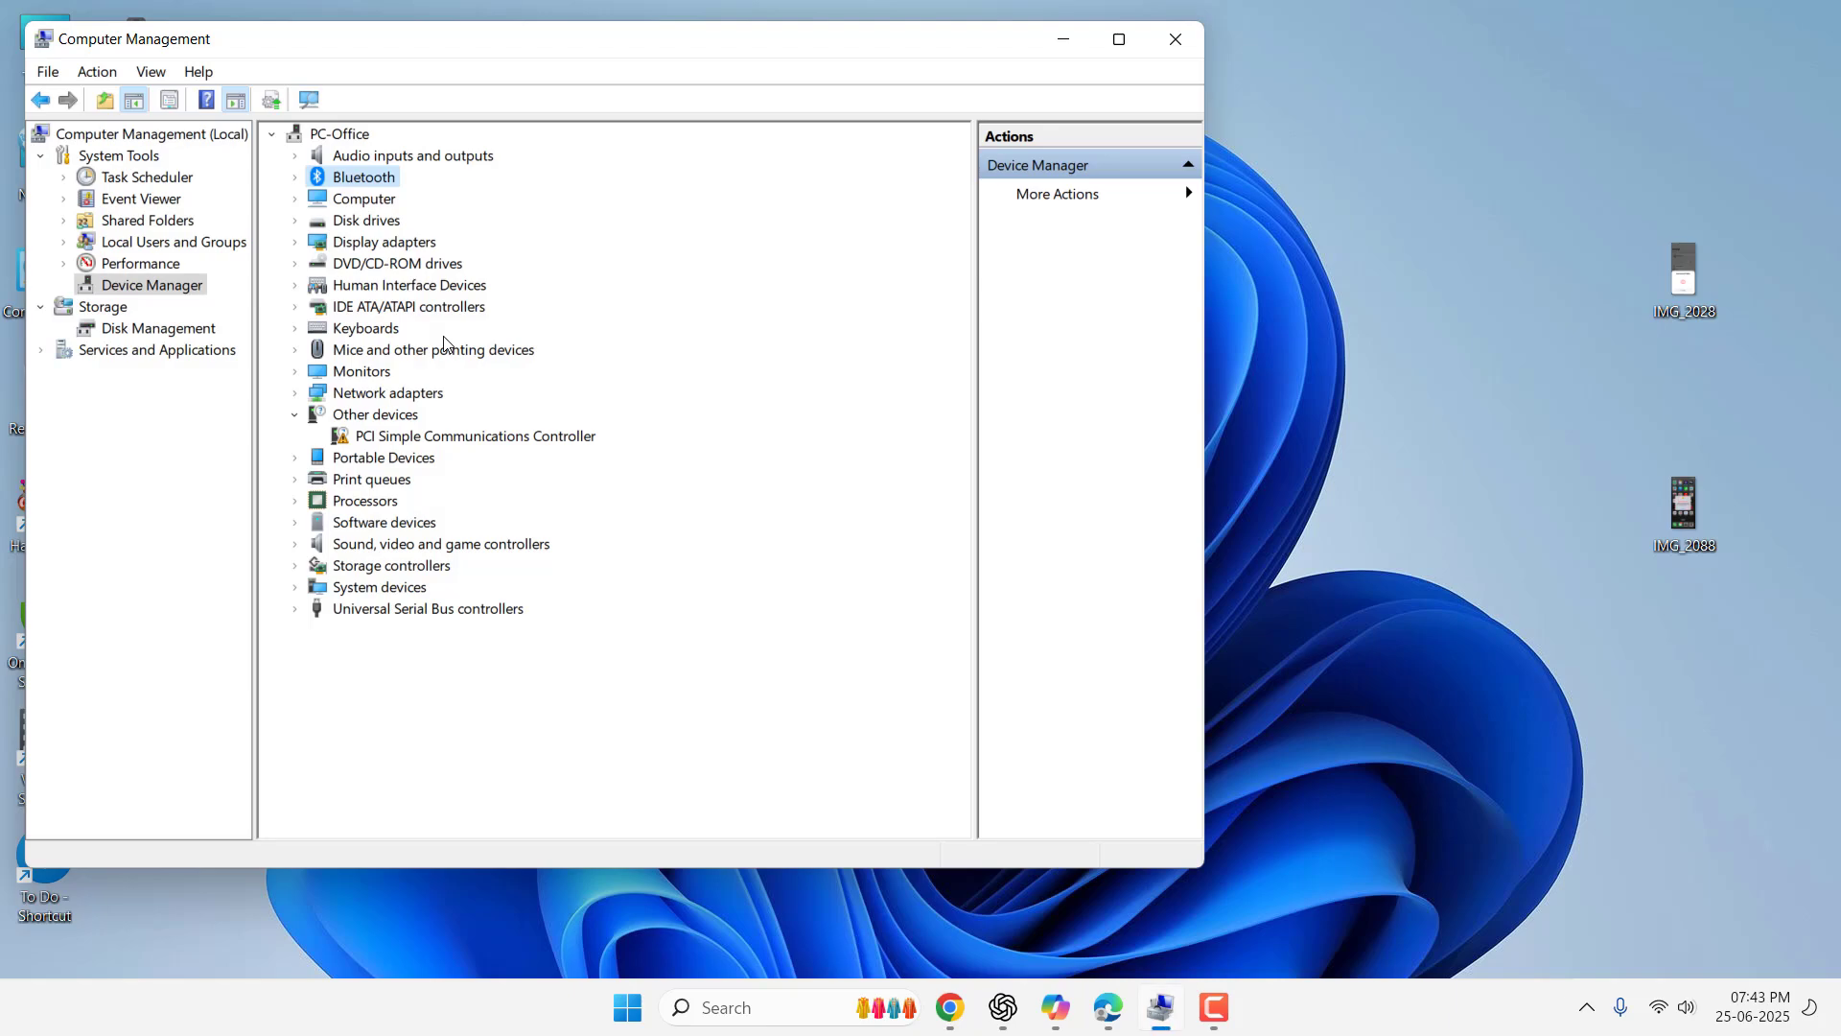
# Toggle the Keyboards category, reopen the Device Manager list, and show its View menu options
pyautogui.click(294, 328)
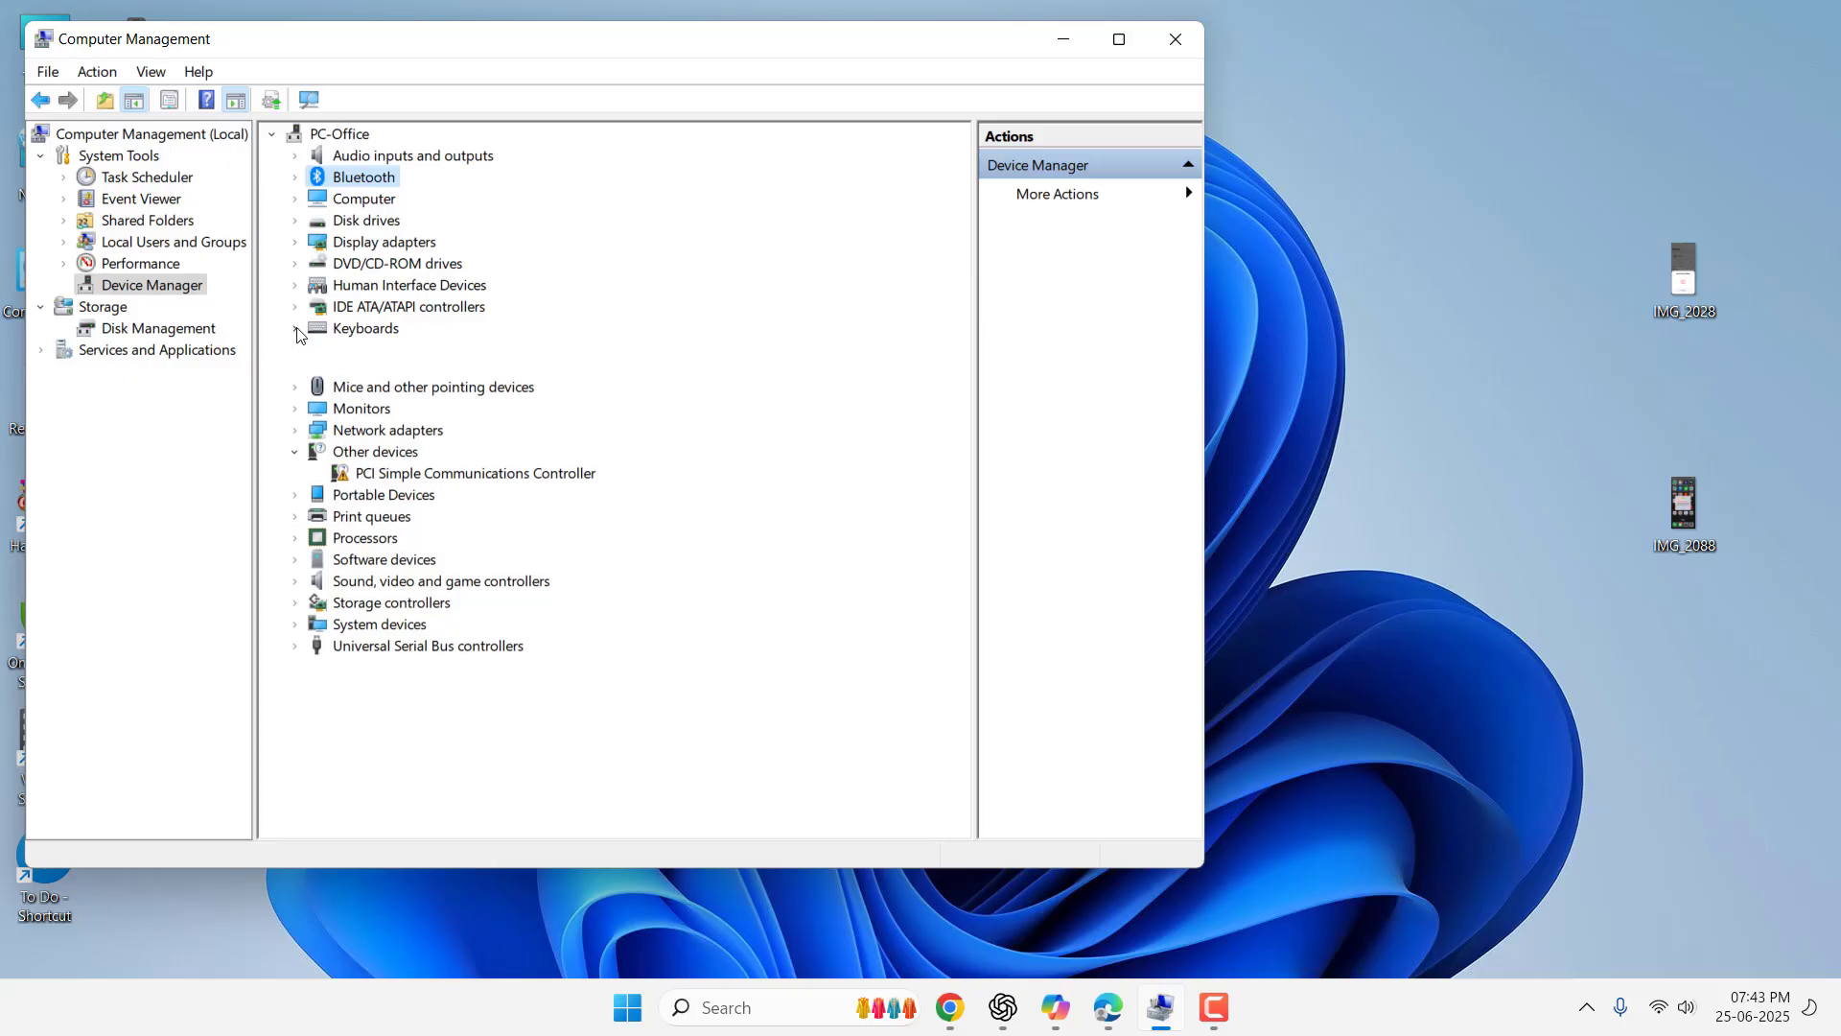
pyautogui.click(296, 332)
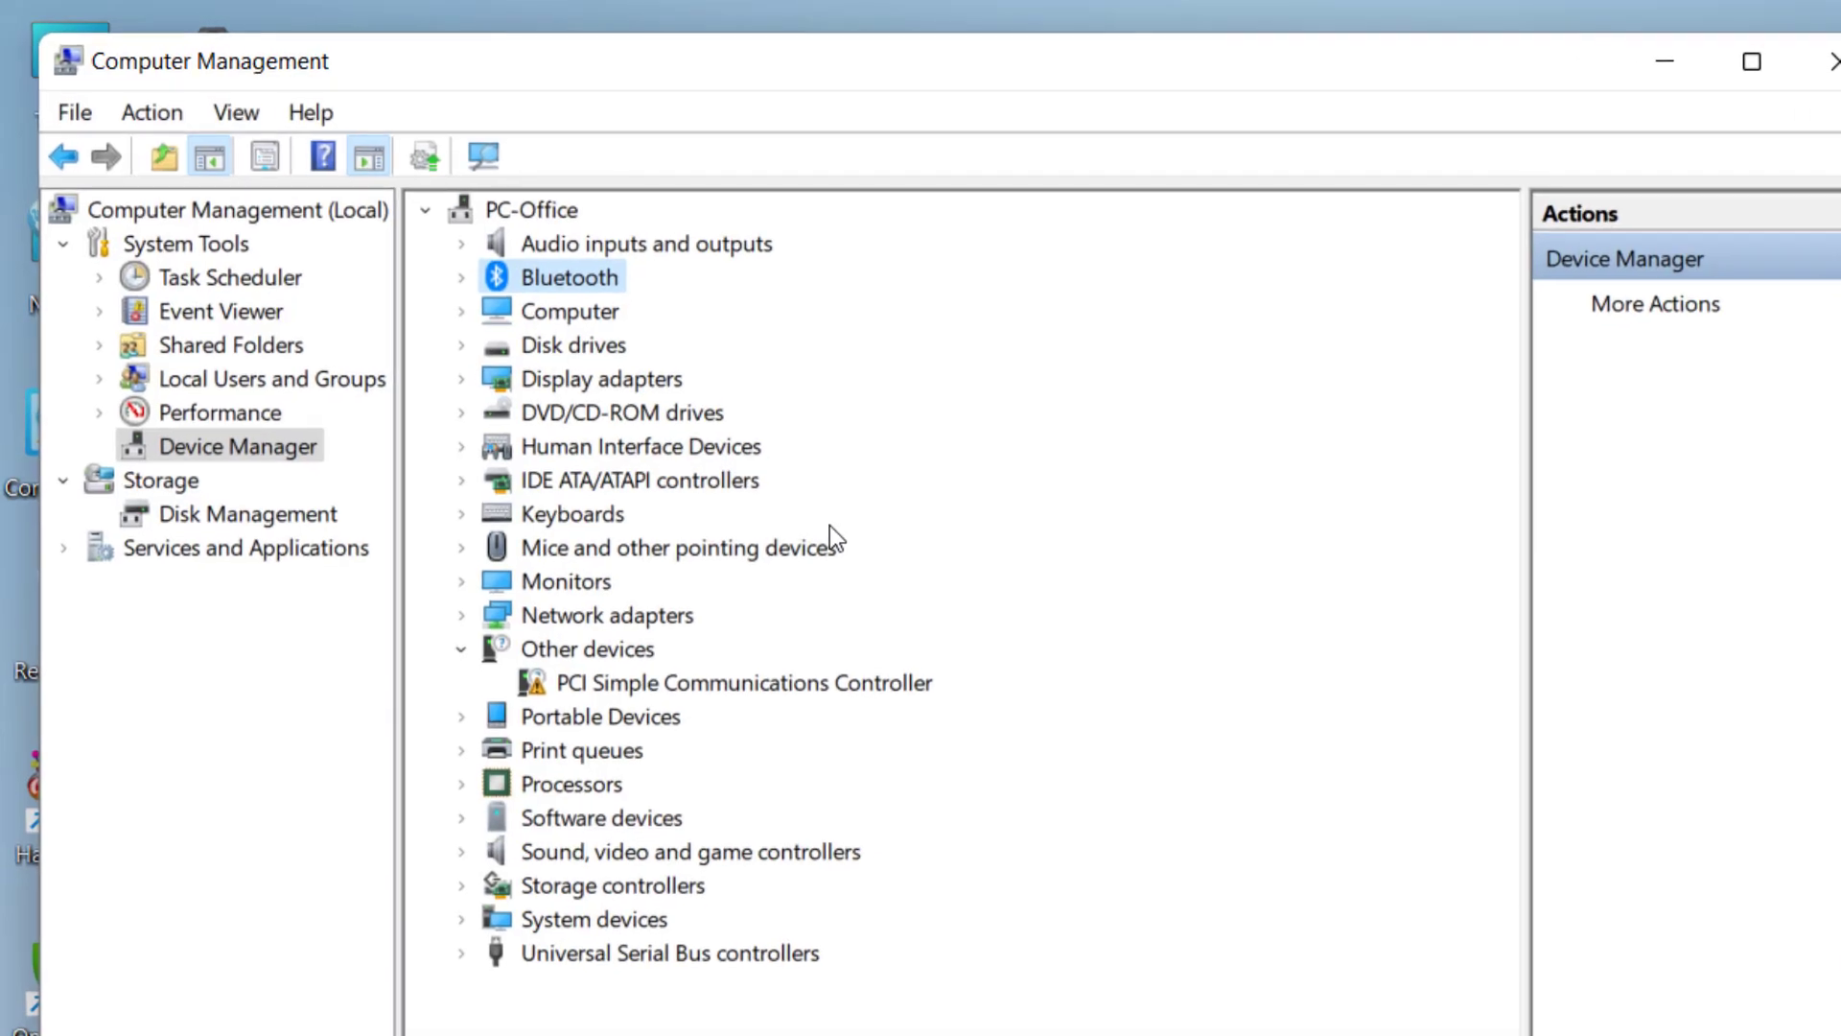
pyautogui.moveTo(235, 111)
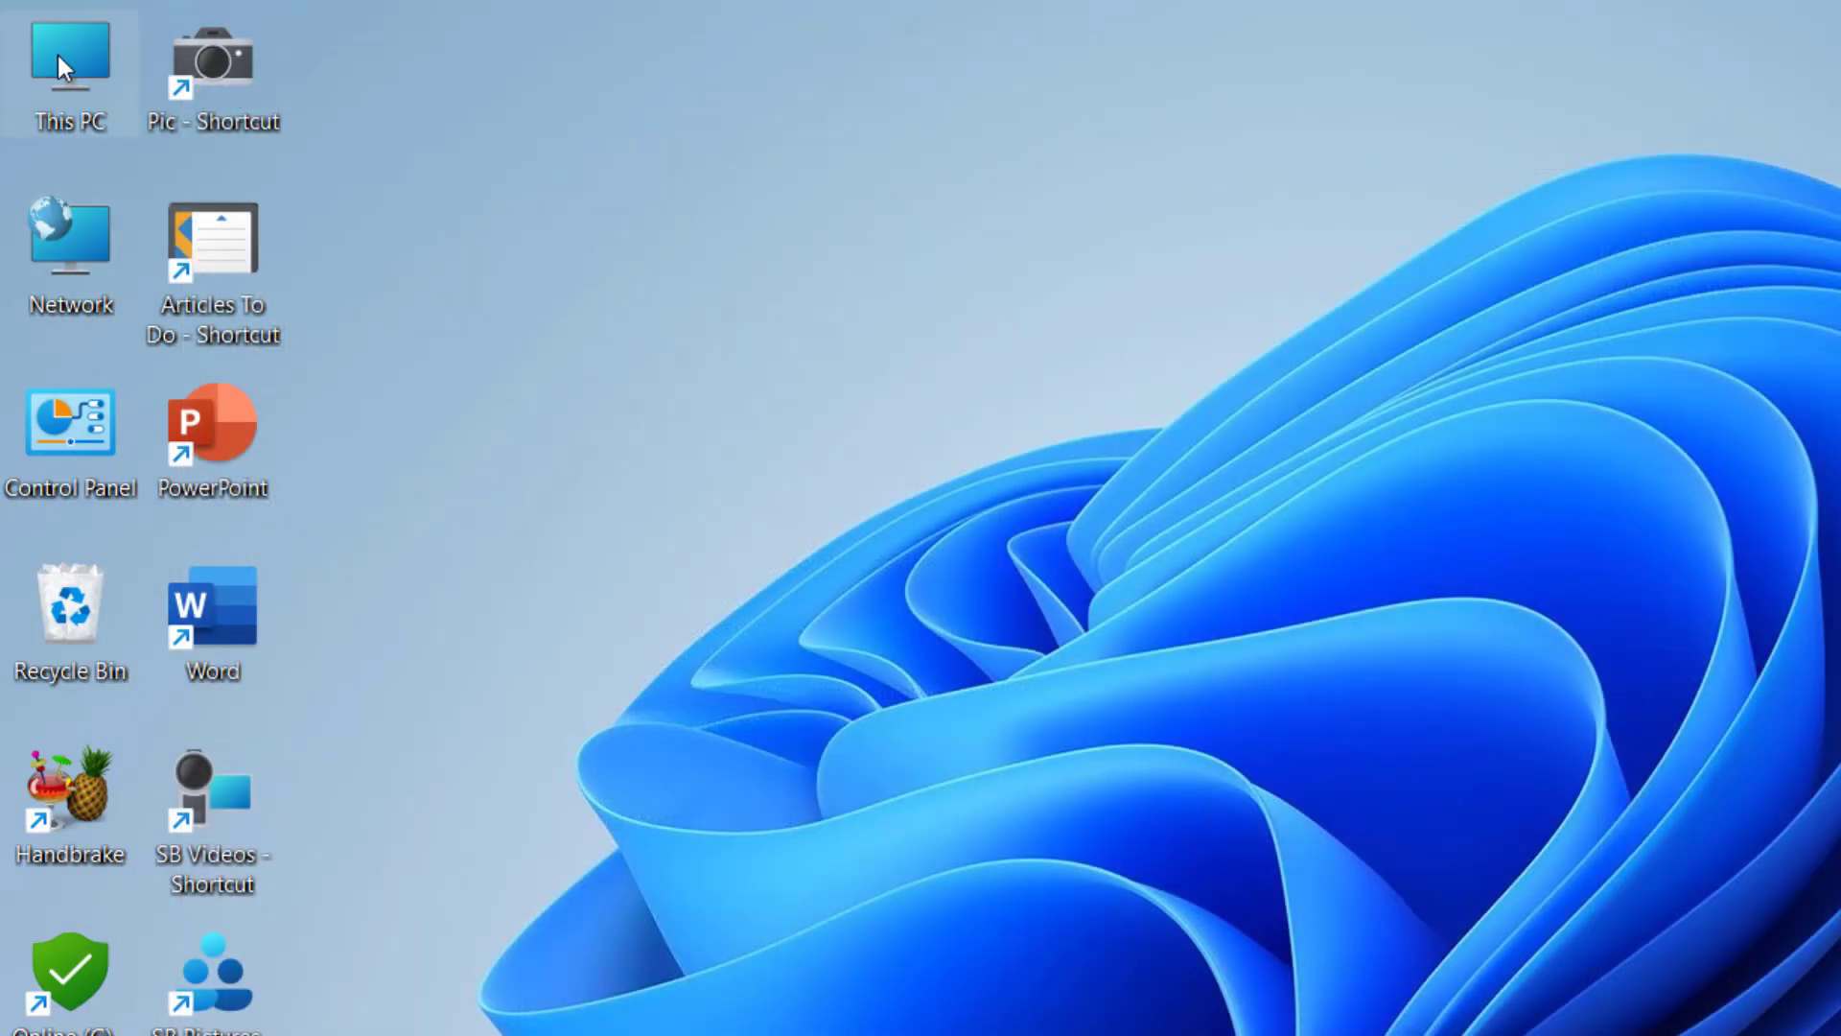
pyautogui.moveTo(717, 303)
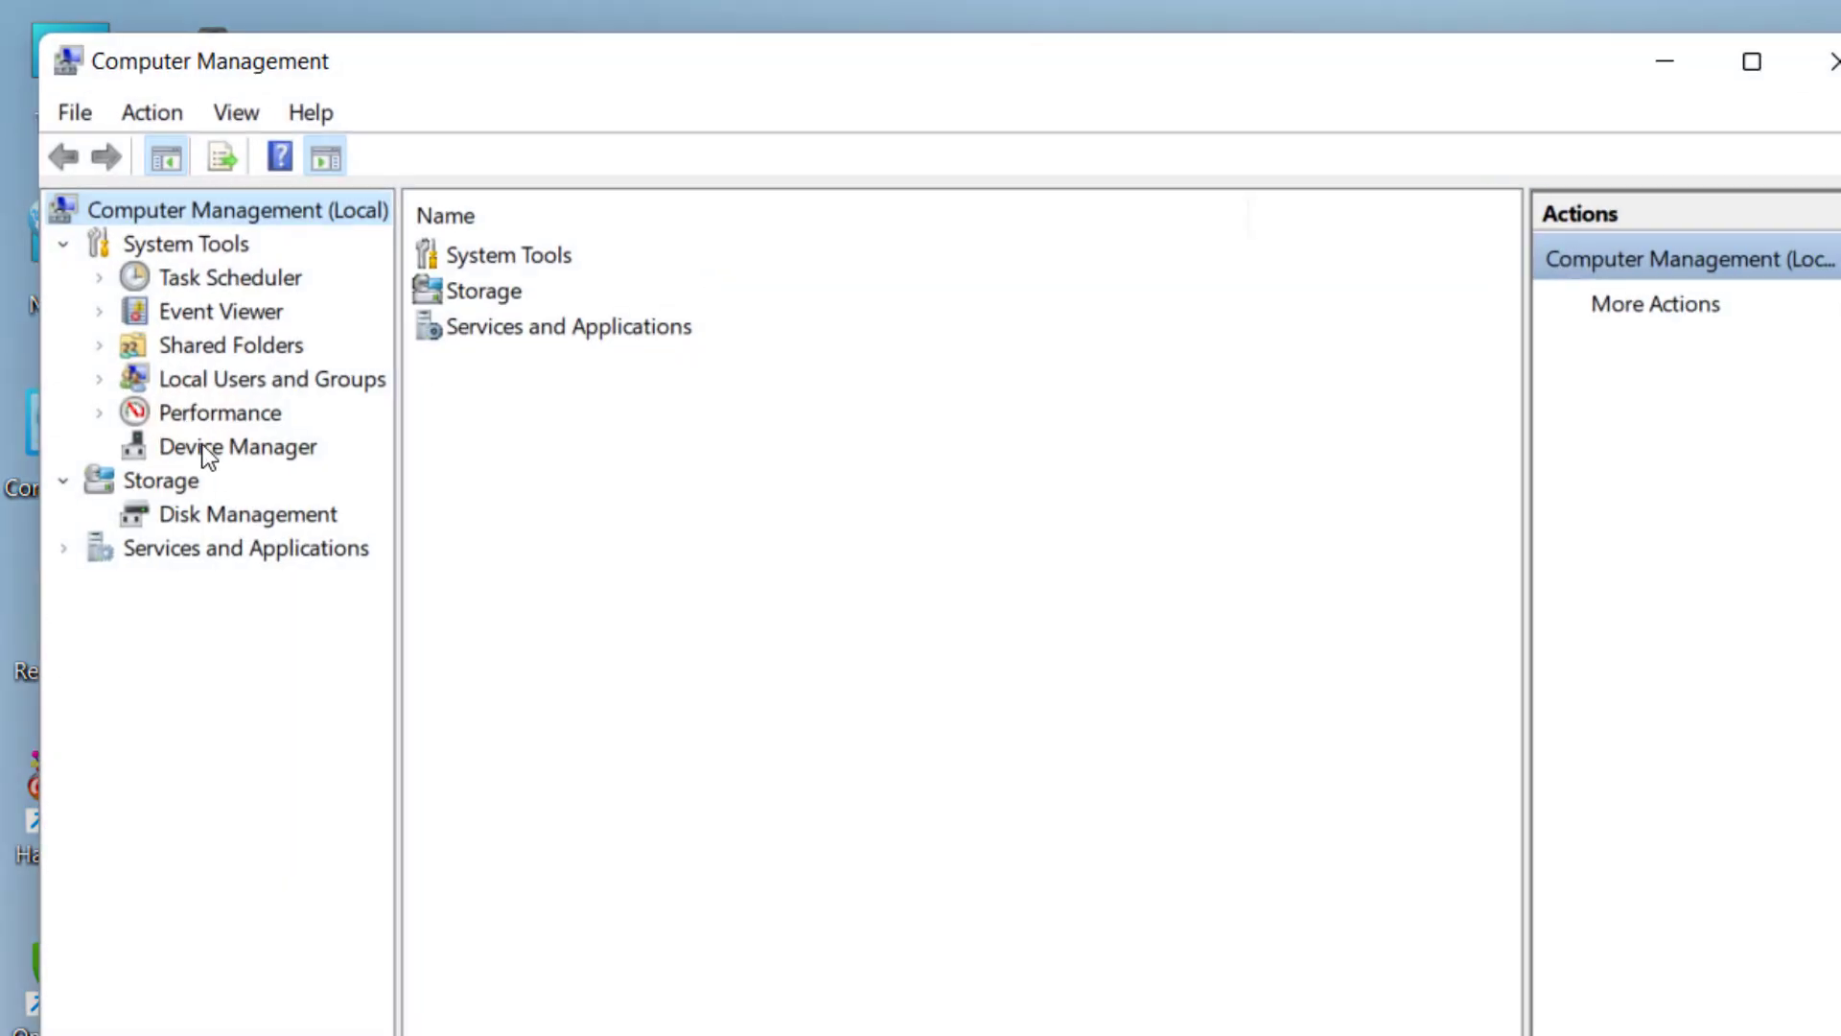
pyautogui.click(237, 446)
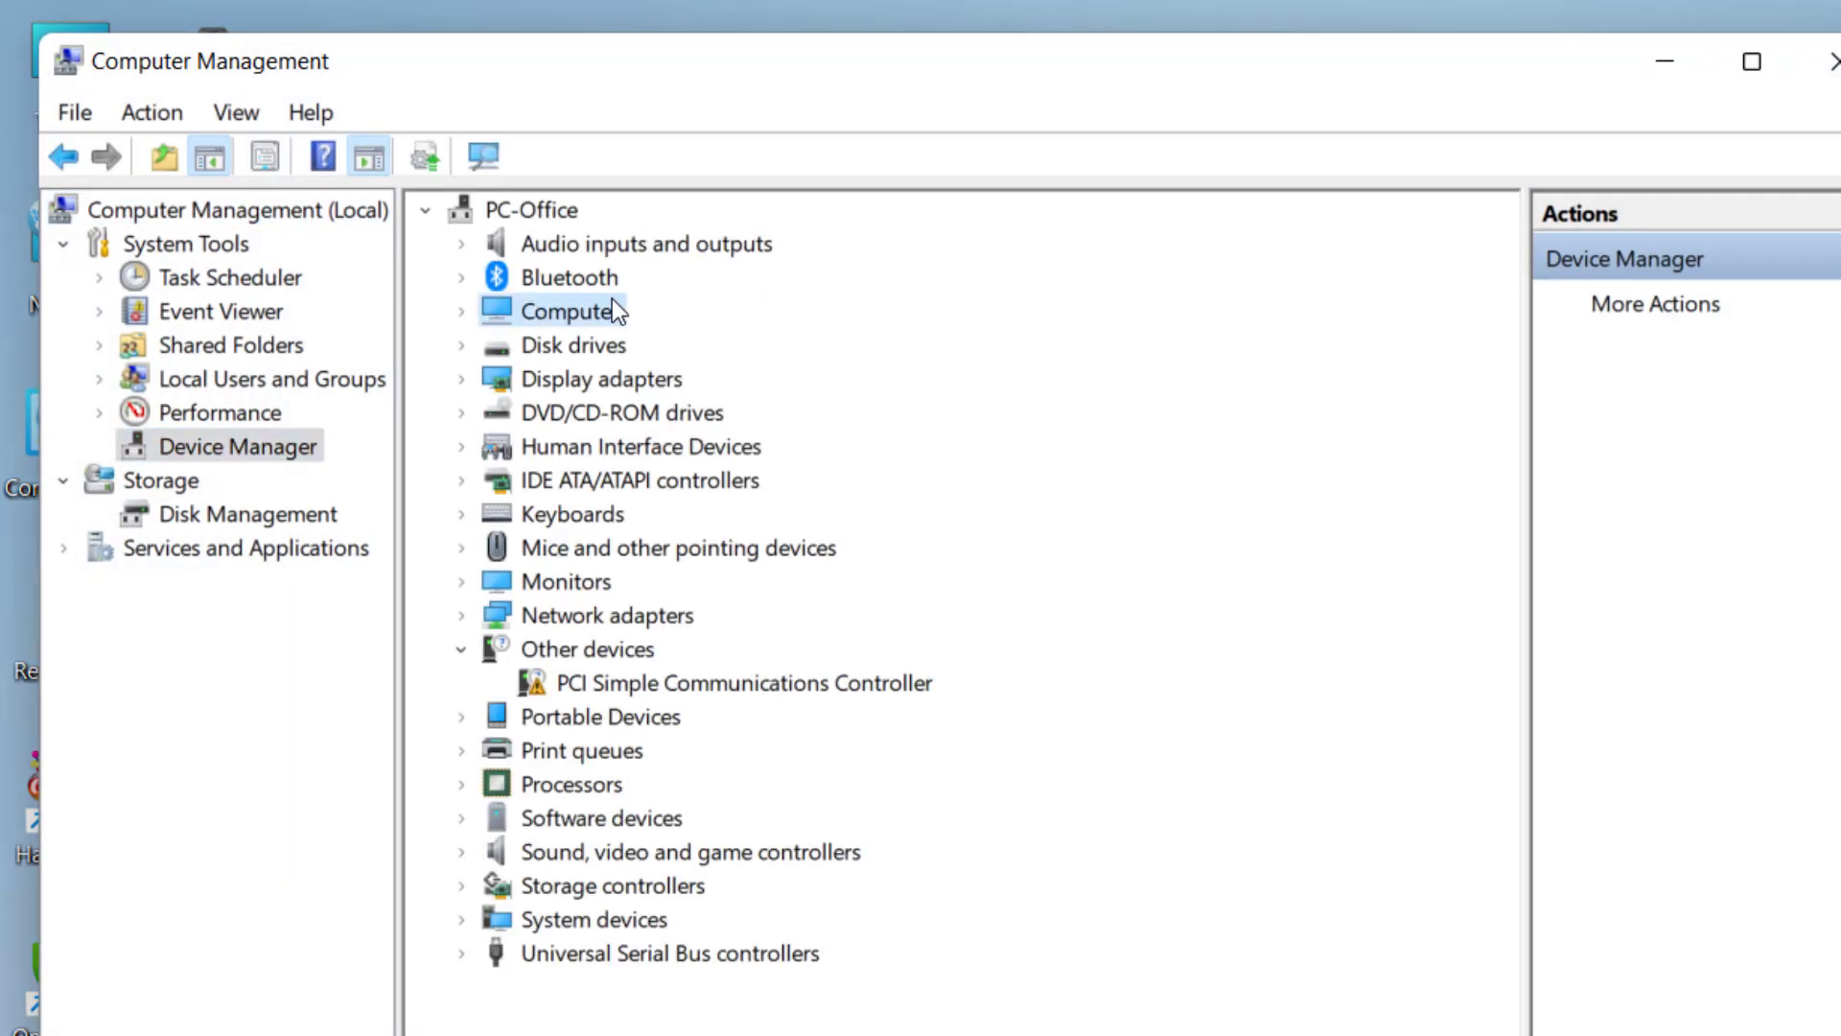
pyautogui.click(235, 111)
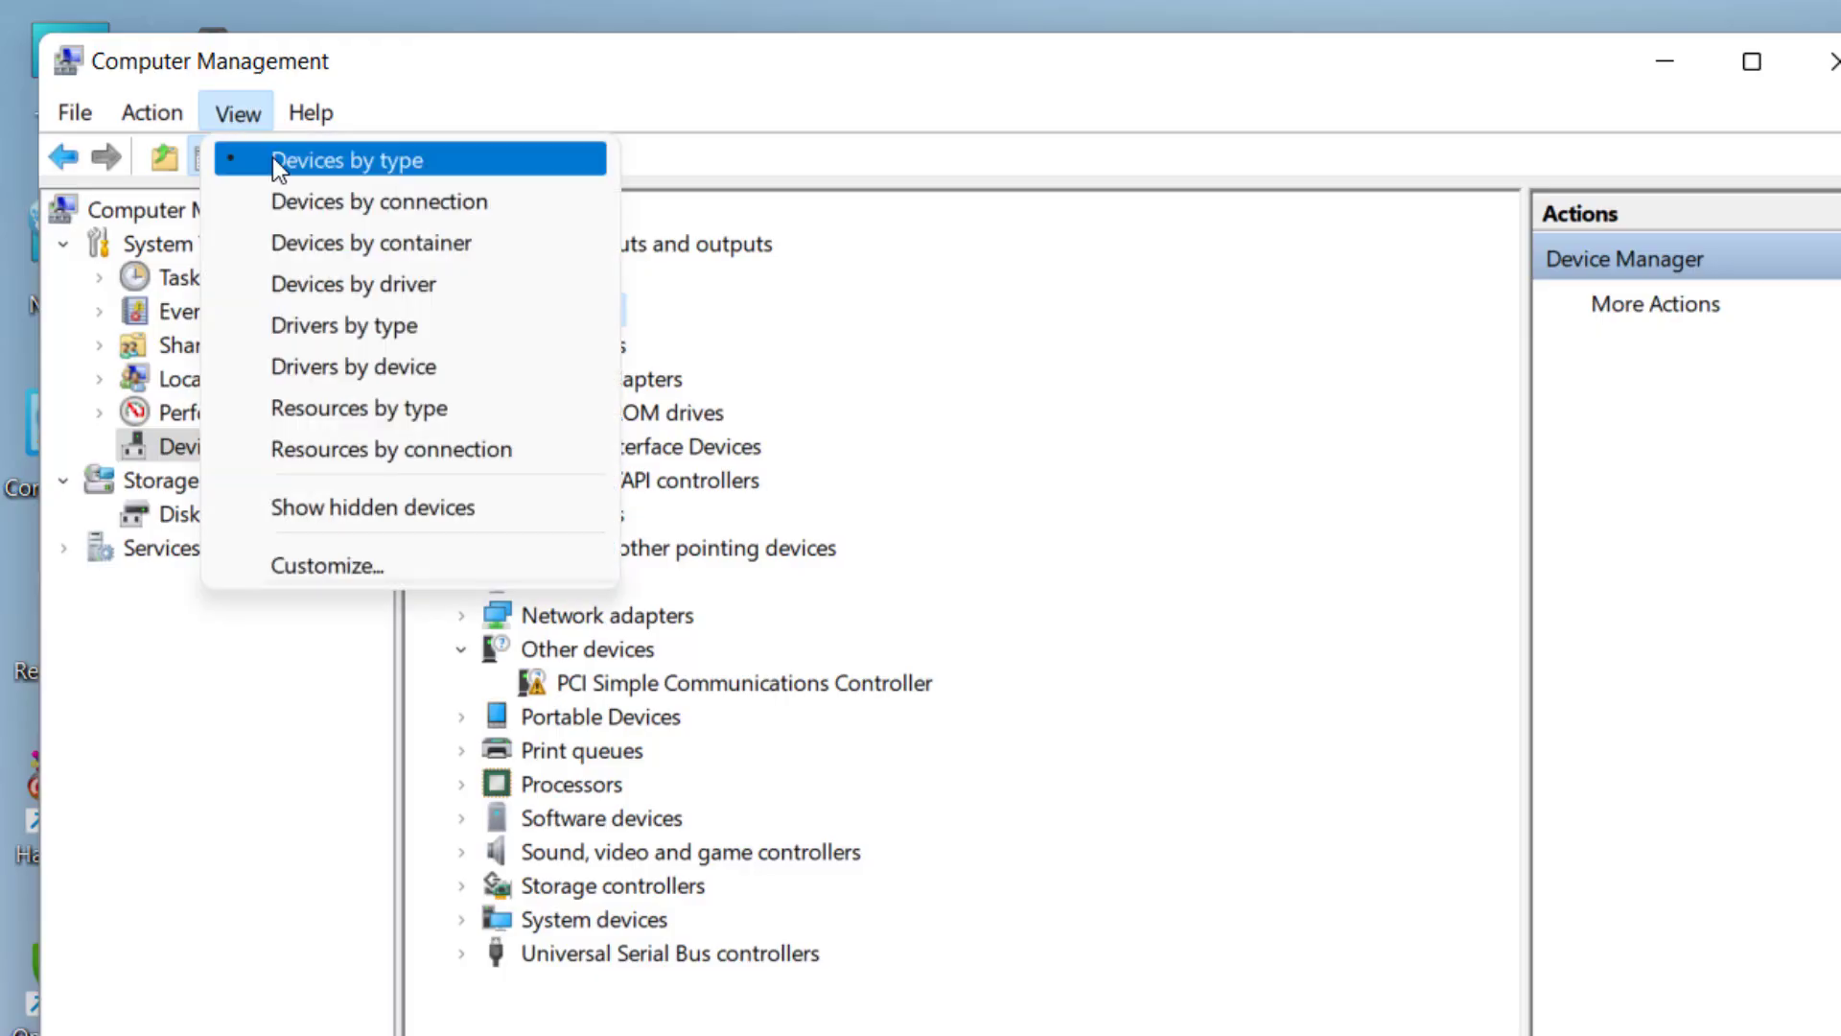
pyautogui.moveTo(409, 507)
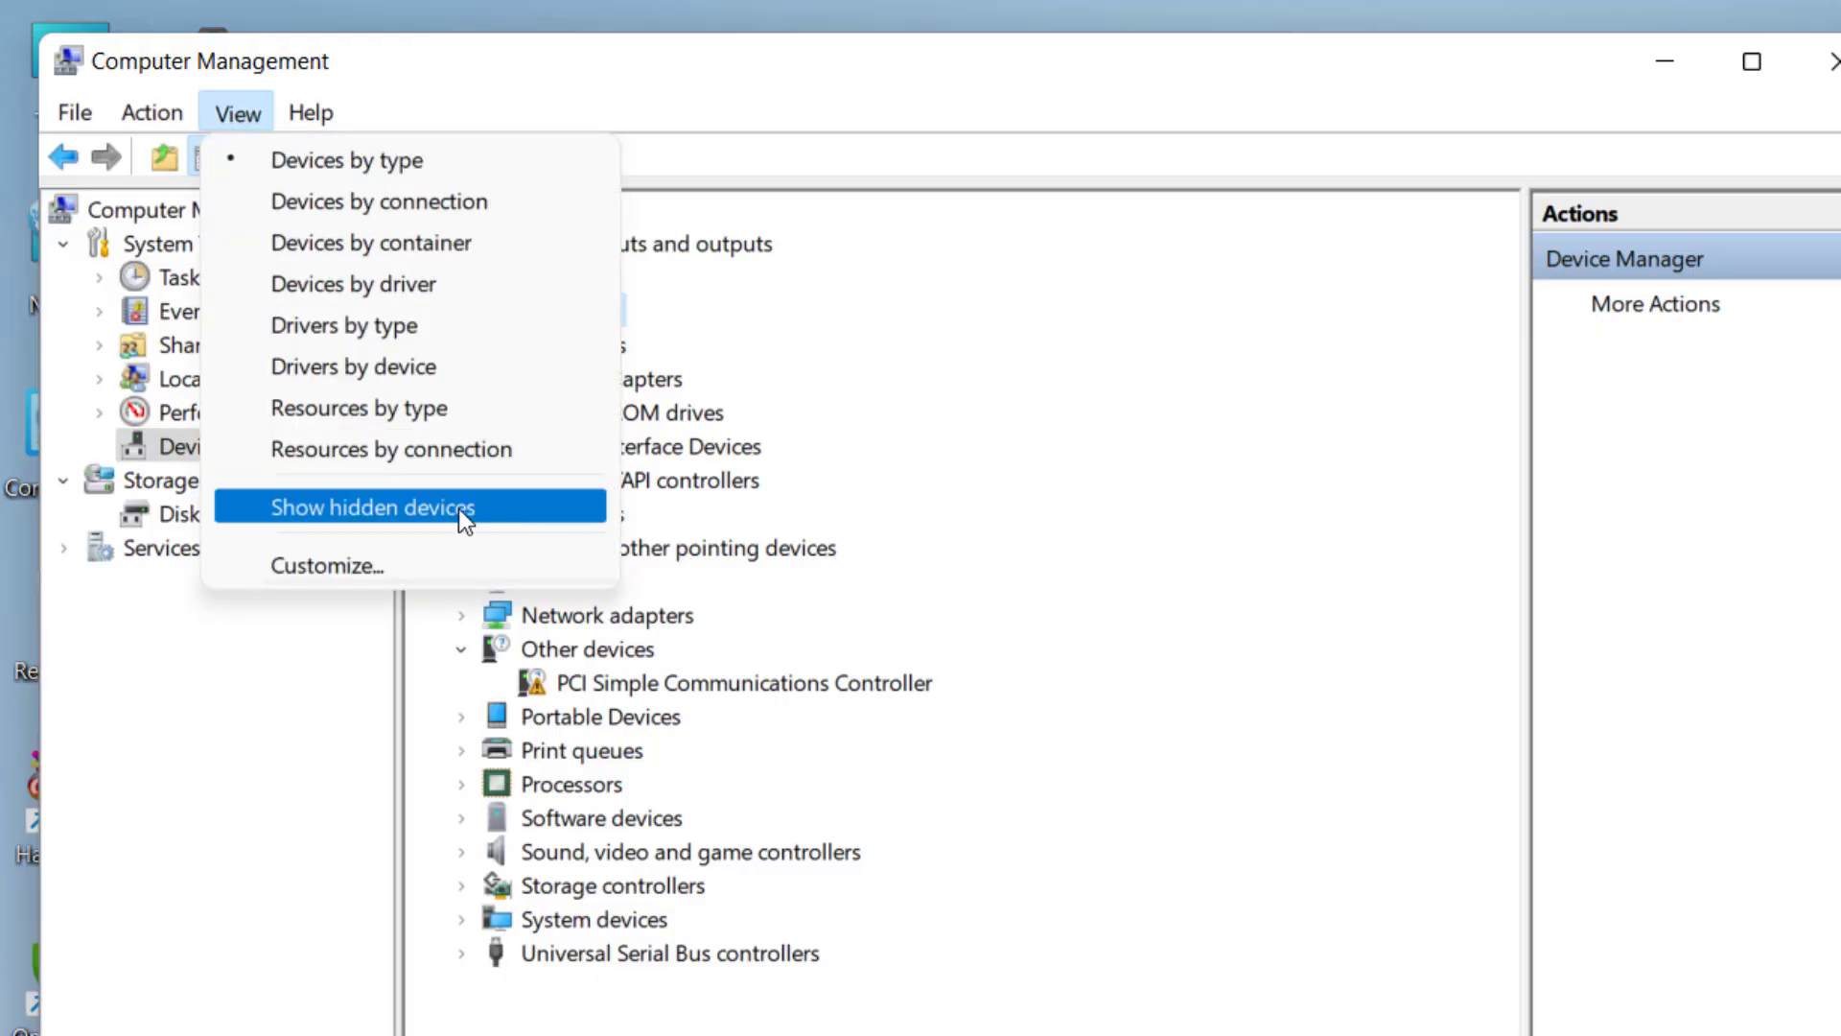
# Enable Show hidden devices, then select Human Interface Devices and Mice and other pointing devices
pyautogui.click(372, 506)
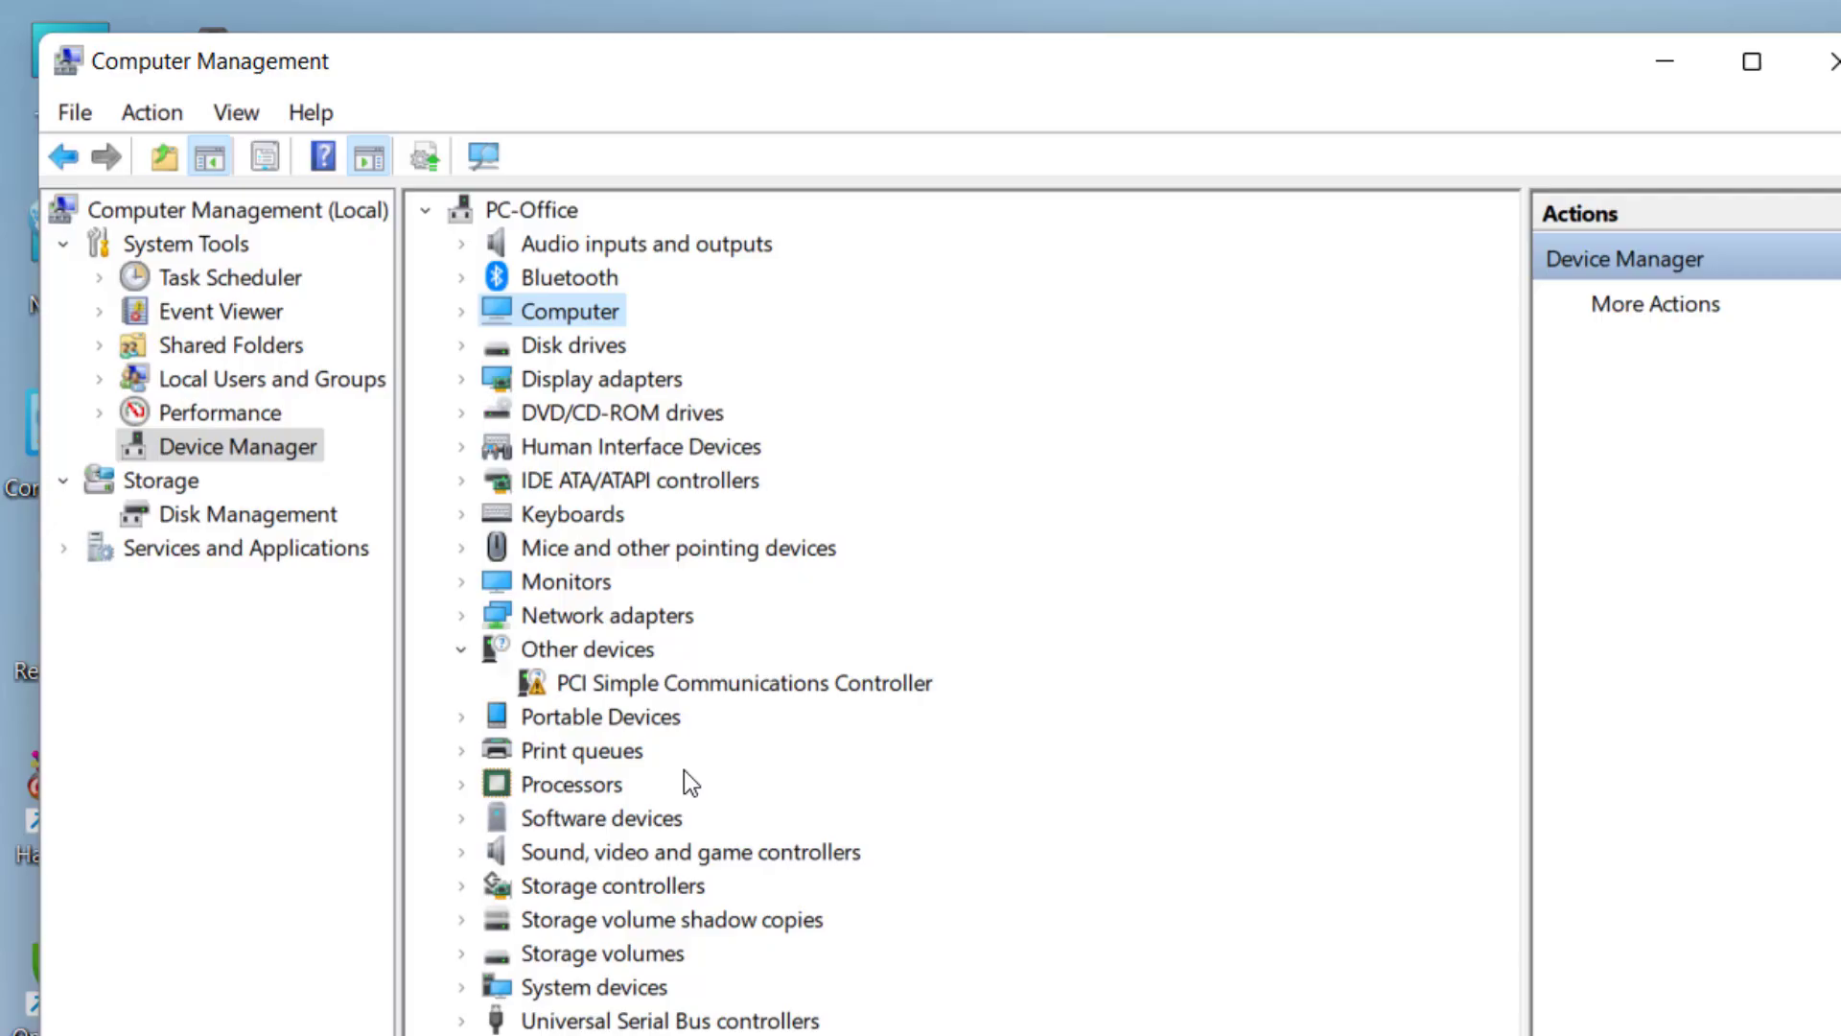
pyautogui.moveTo(508, 560)
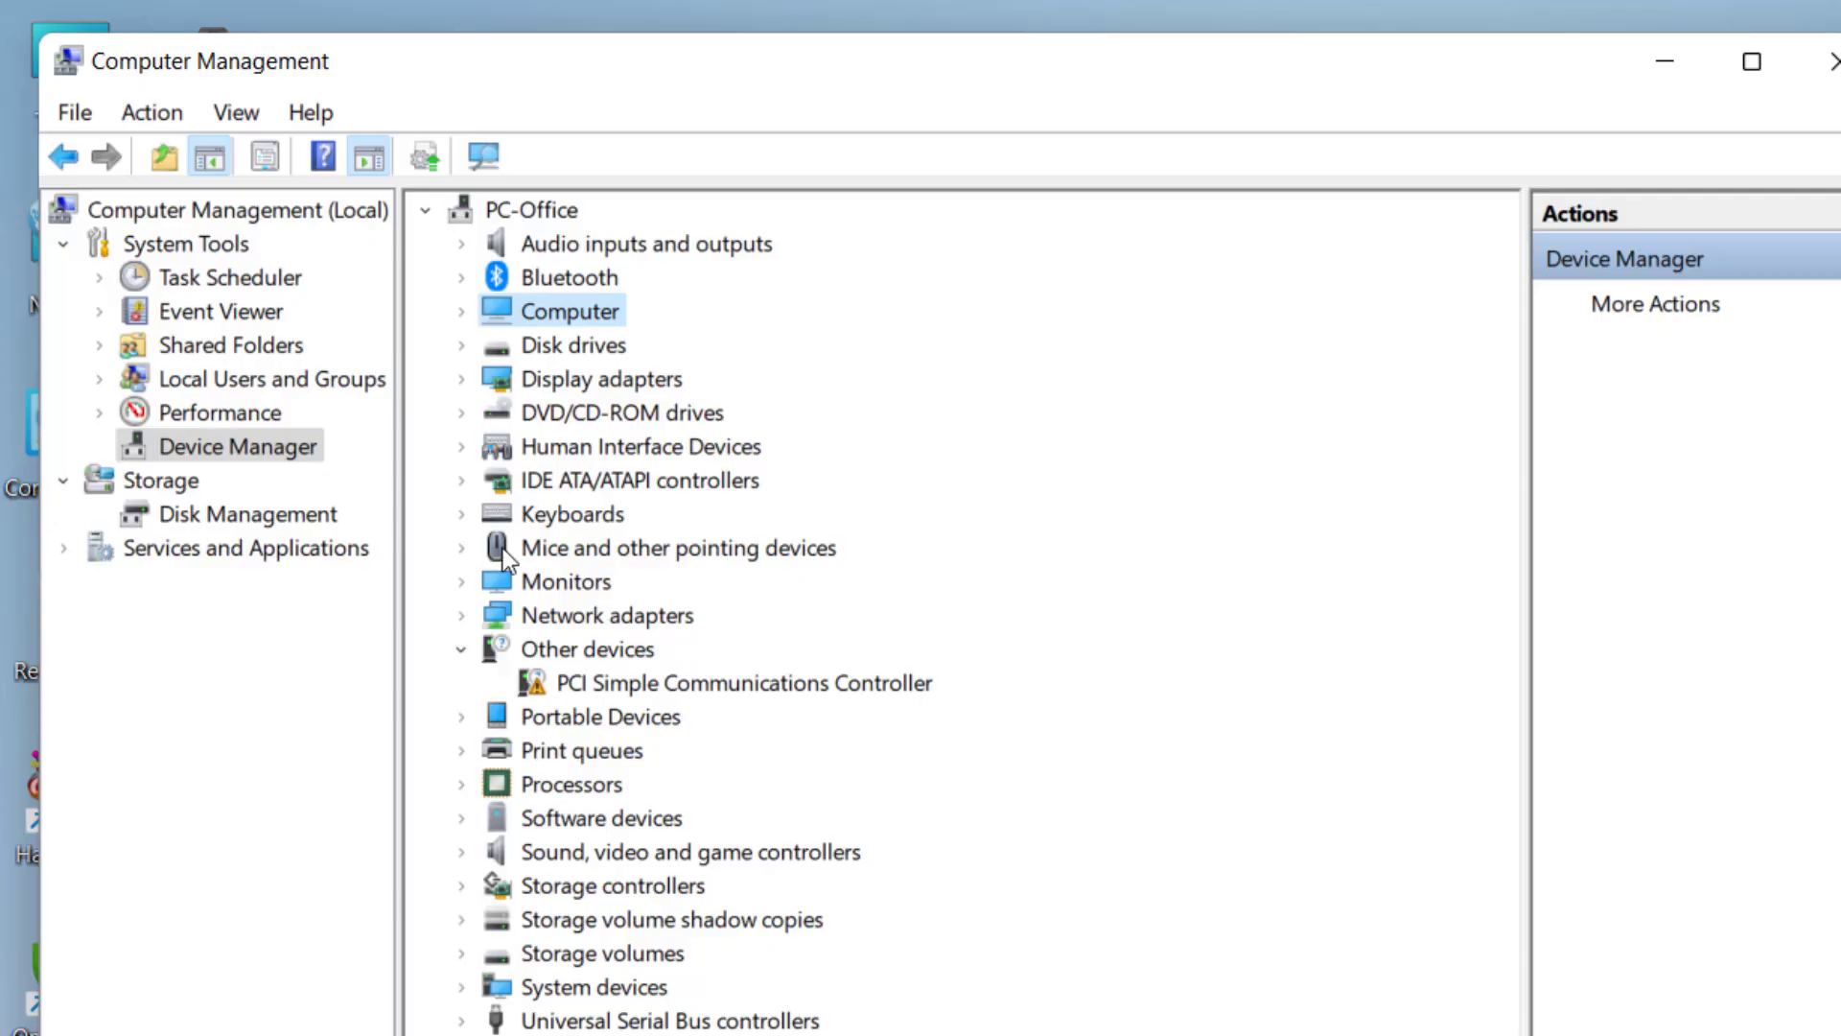
pyautogui.moveTo(606, 528)
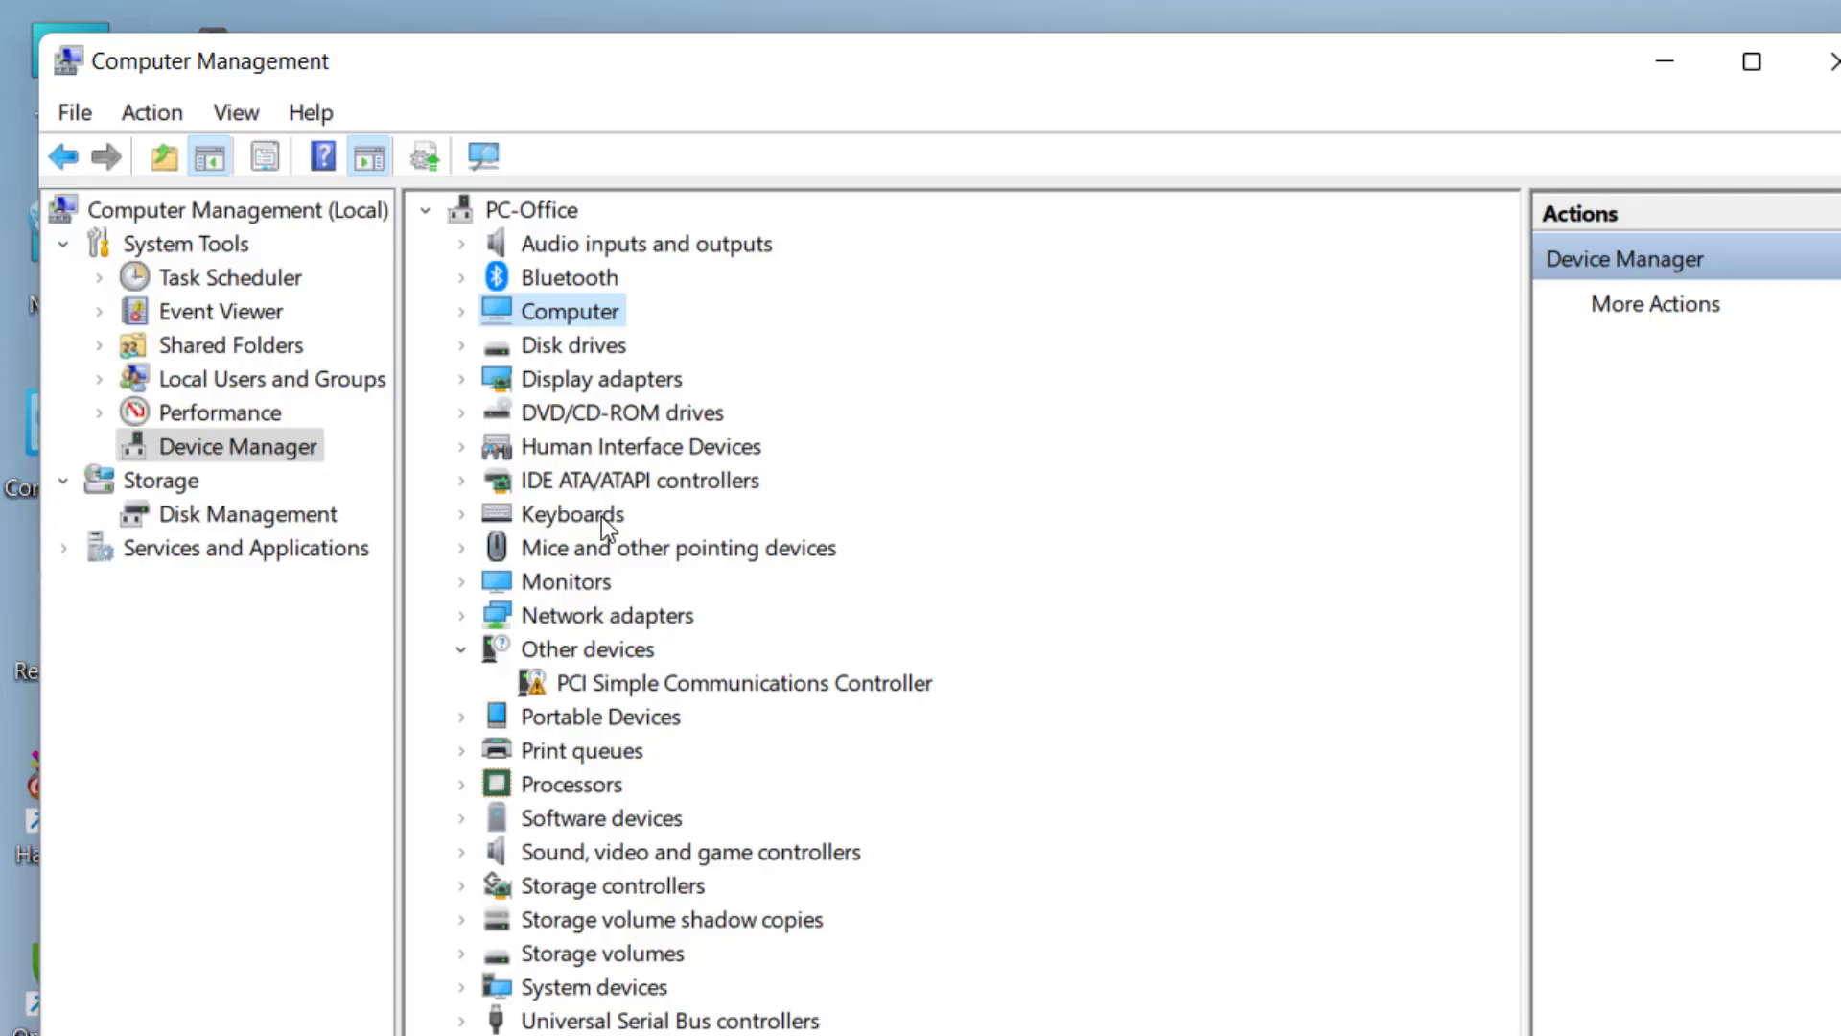
pyautogui.click(640, 446)
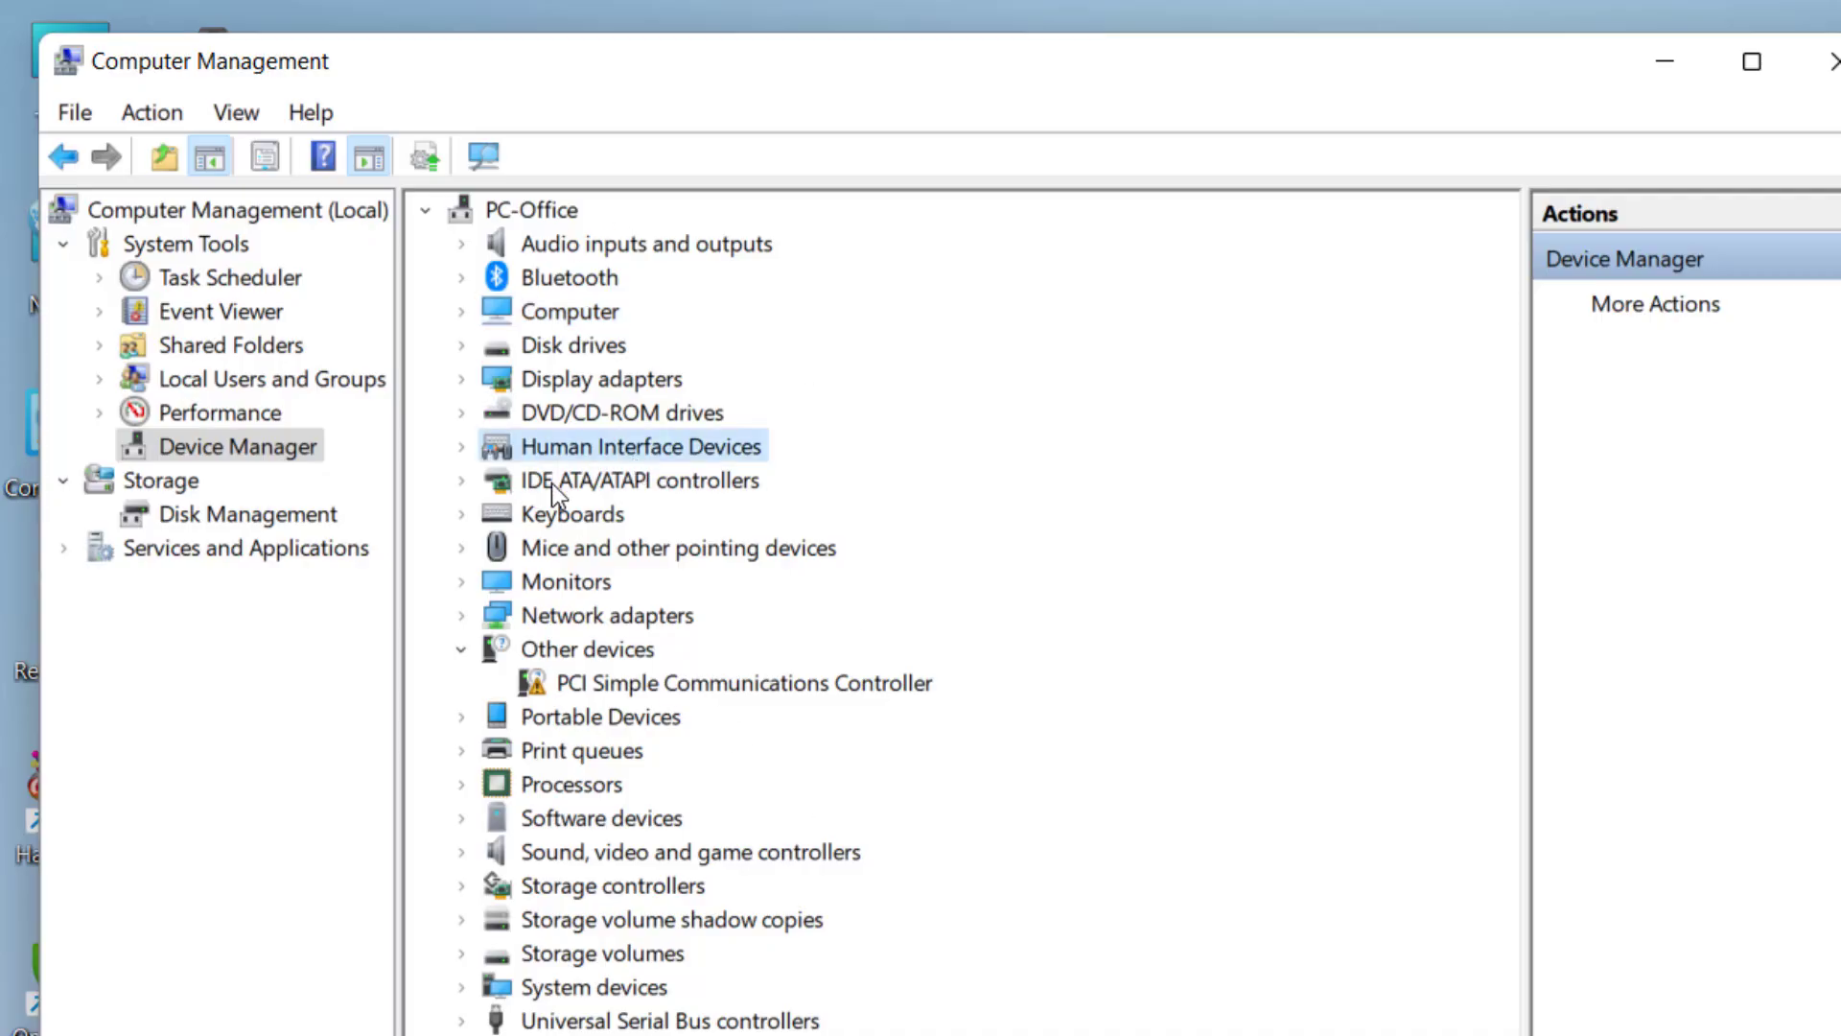
pyautogui.click(676, 545)
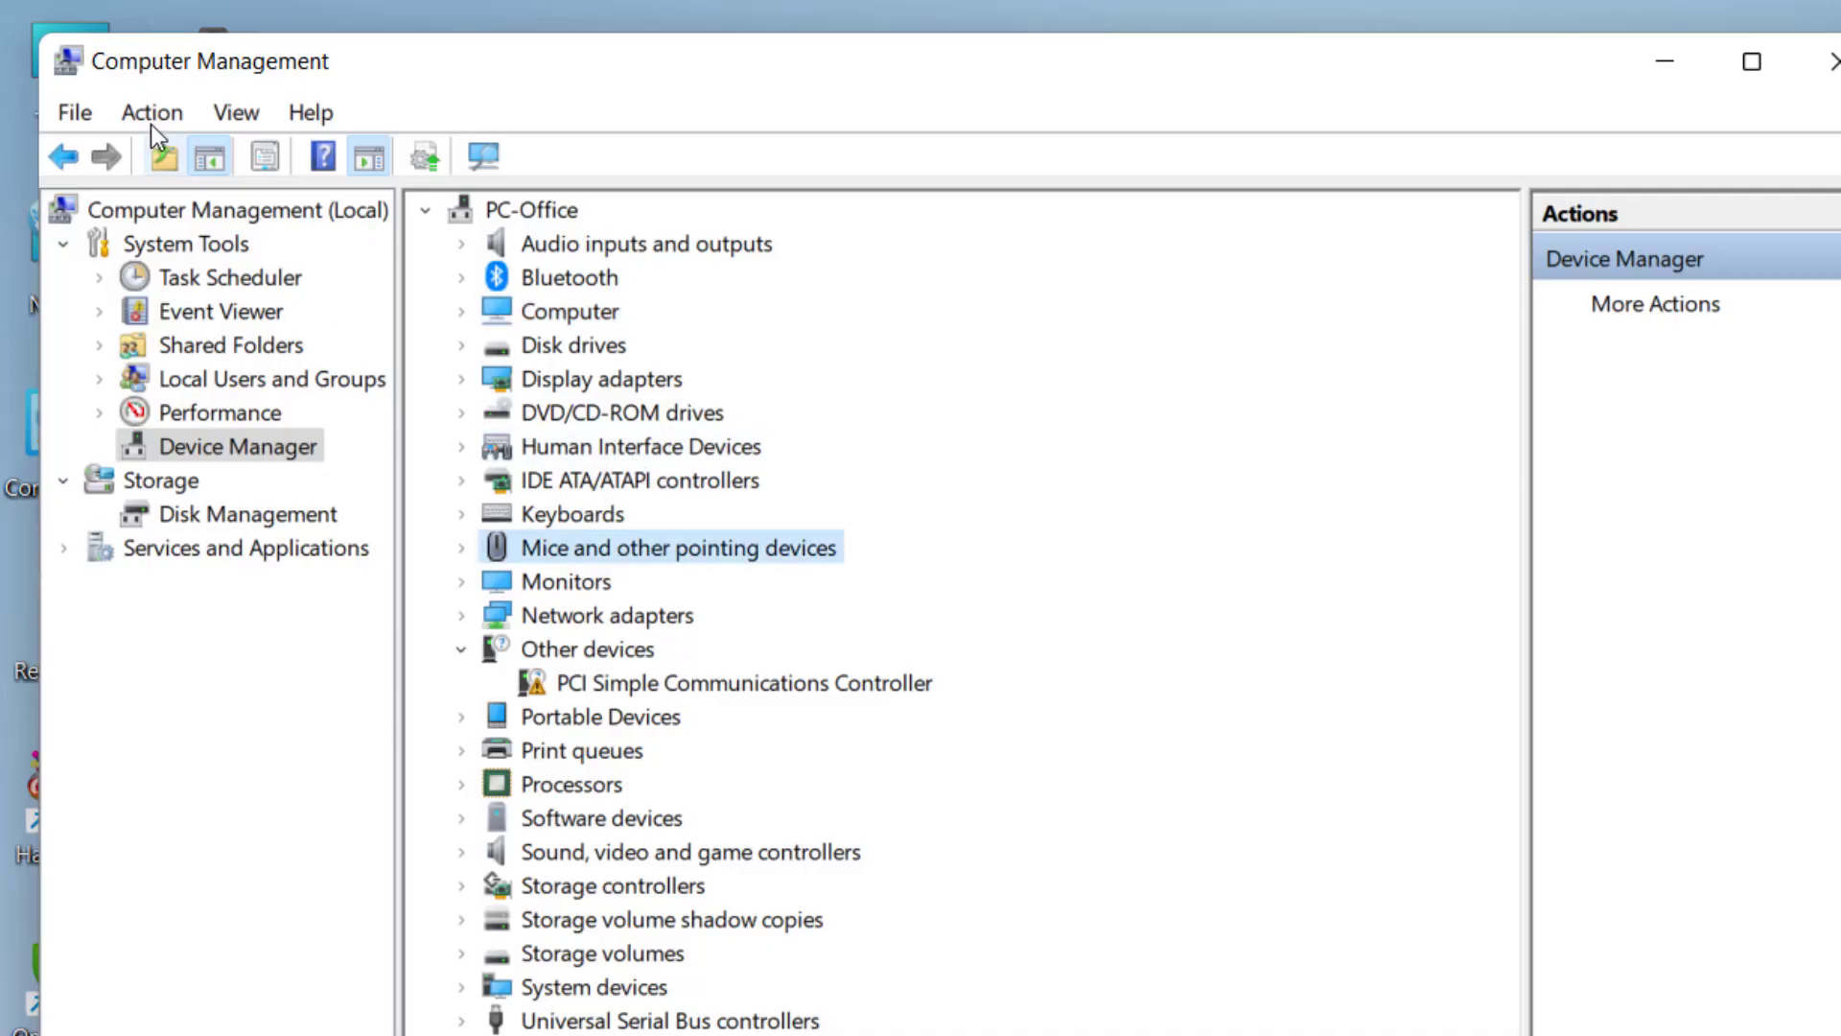
# Run Scan for hardware changes from the Action menu
pyautogui.click(151, 111)
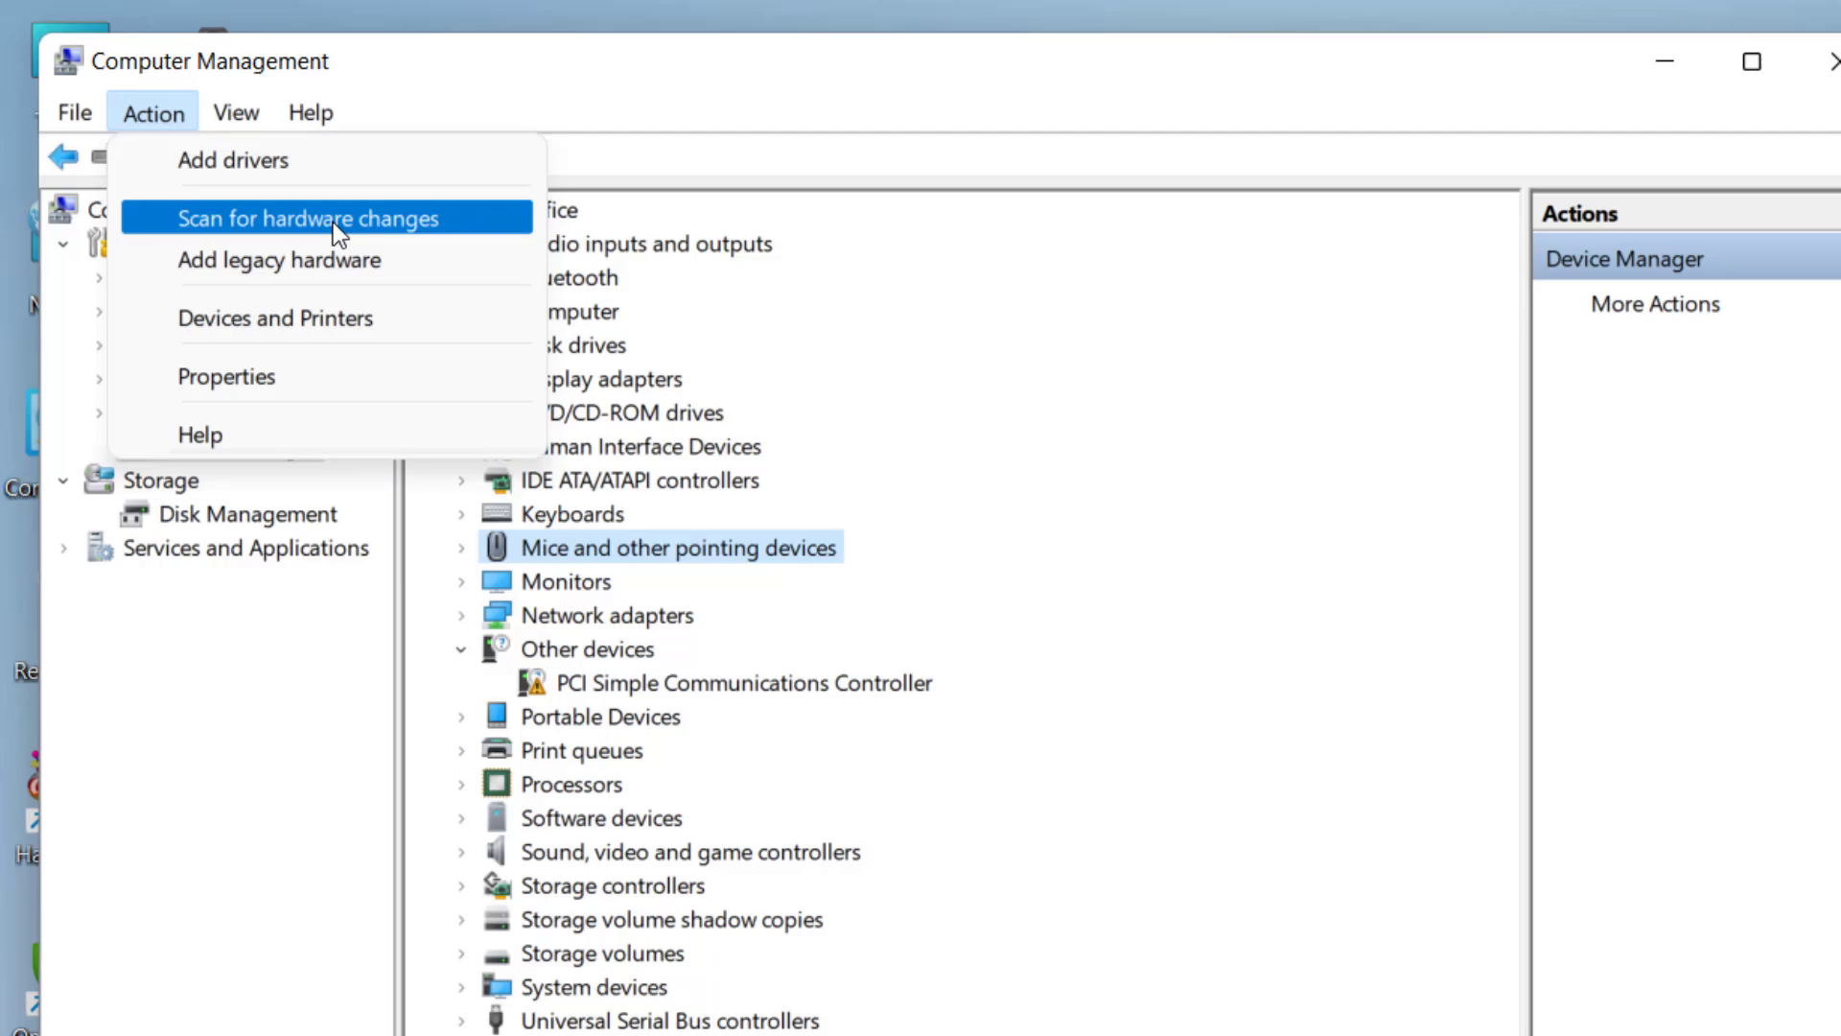
pyautogui.moveTo(391, 243)
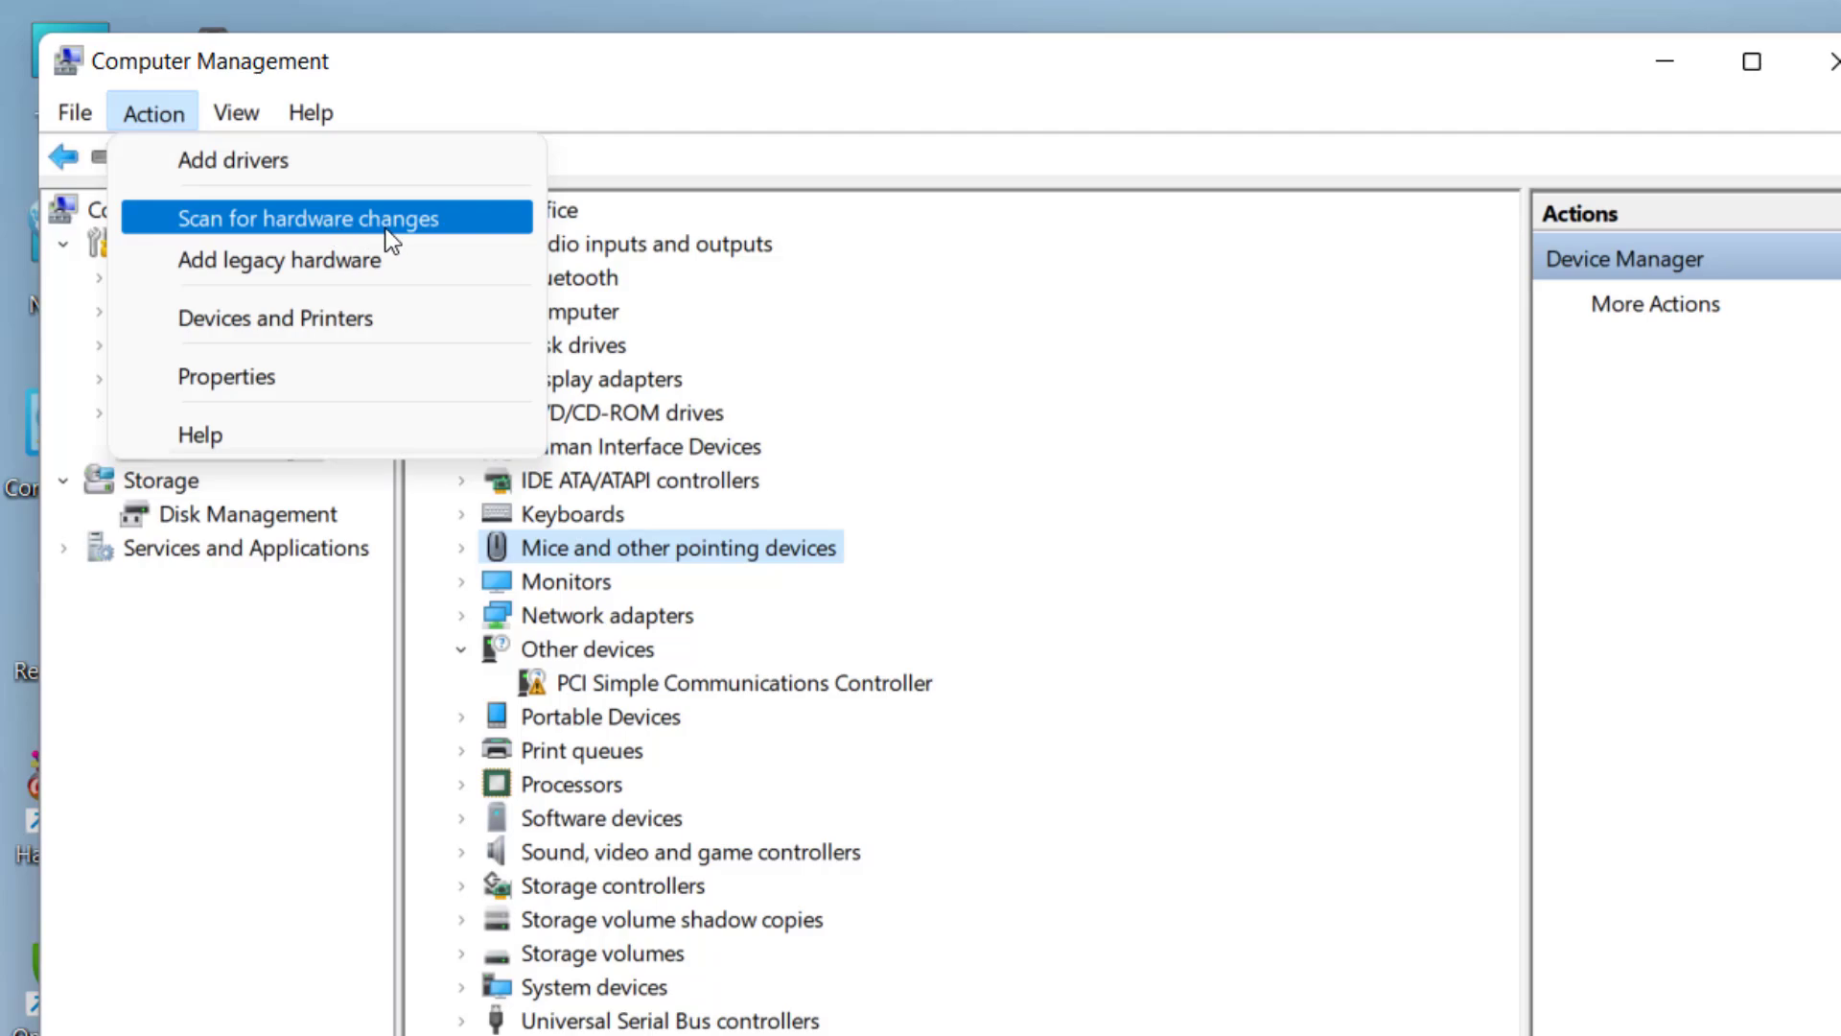
pyautogui.click(308, 217)
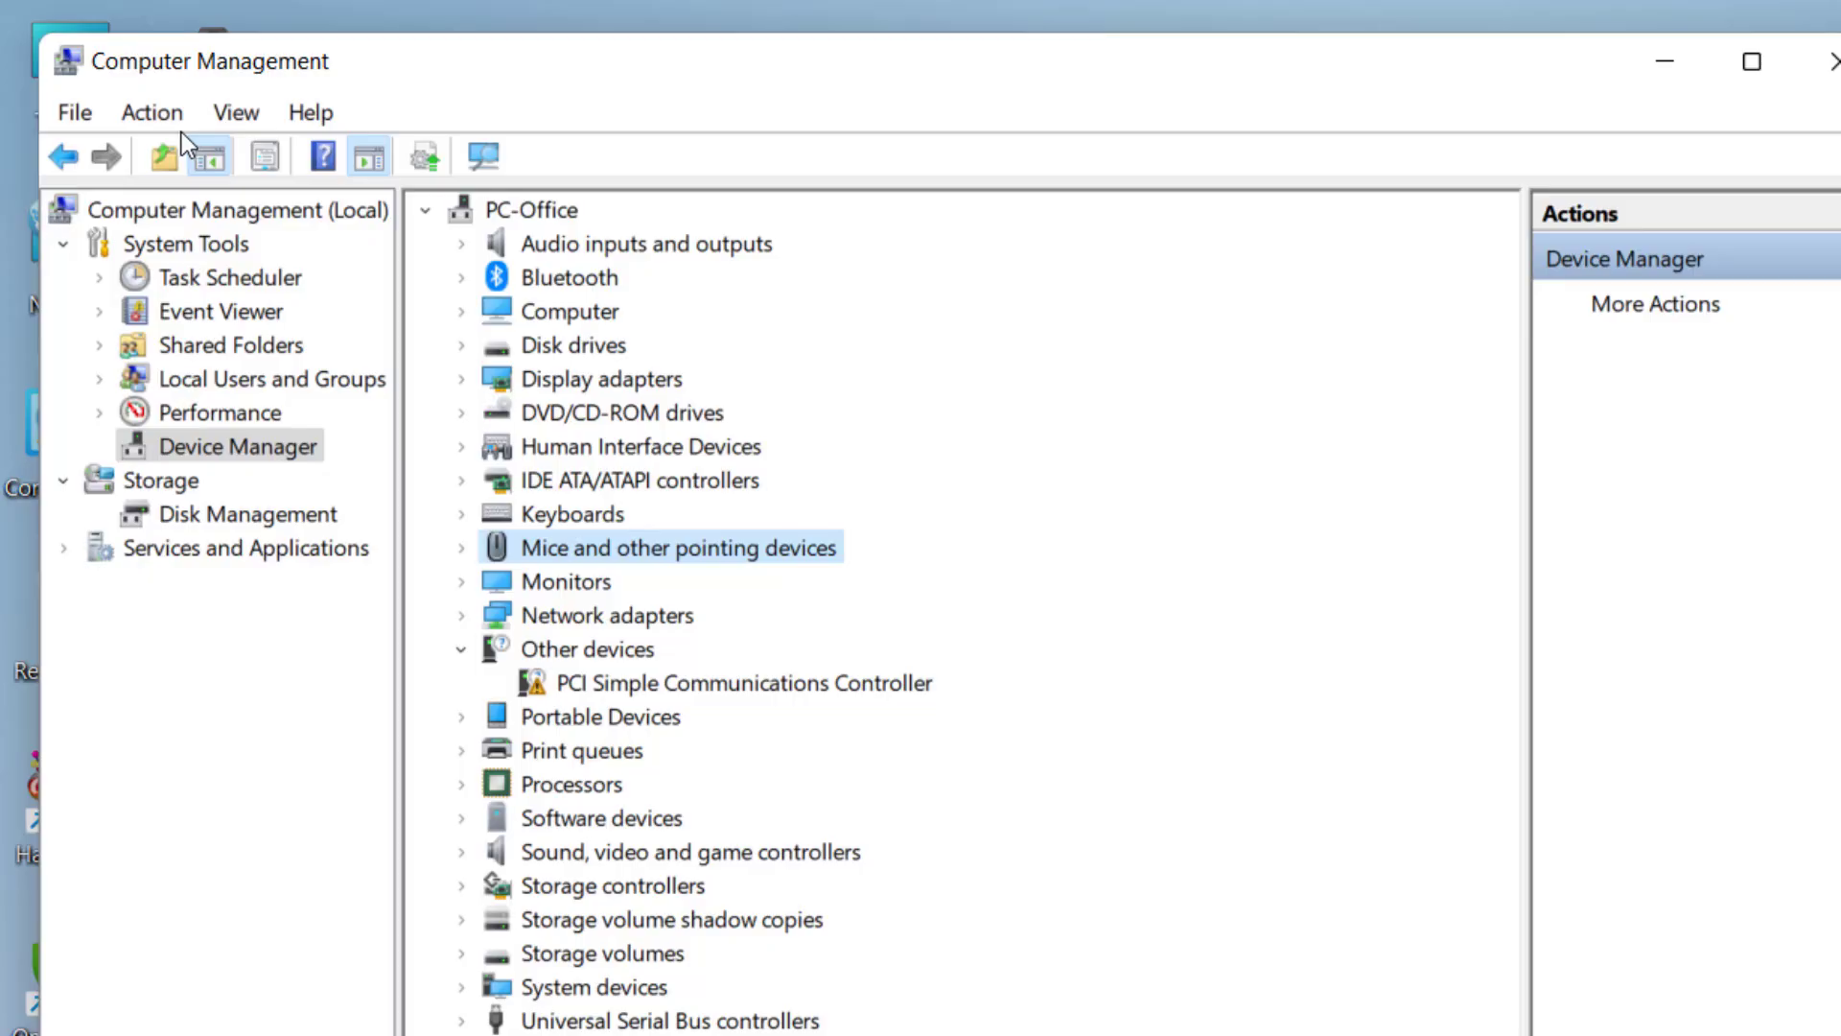
pyautogui.moveTo(590, 559)
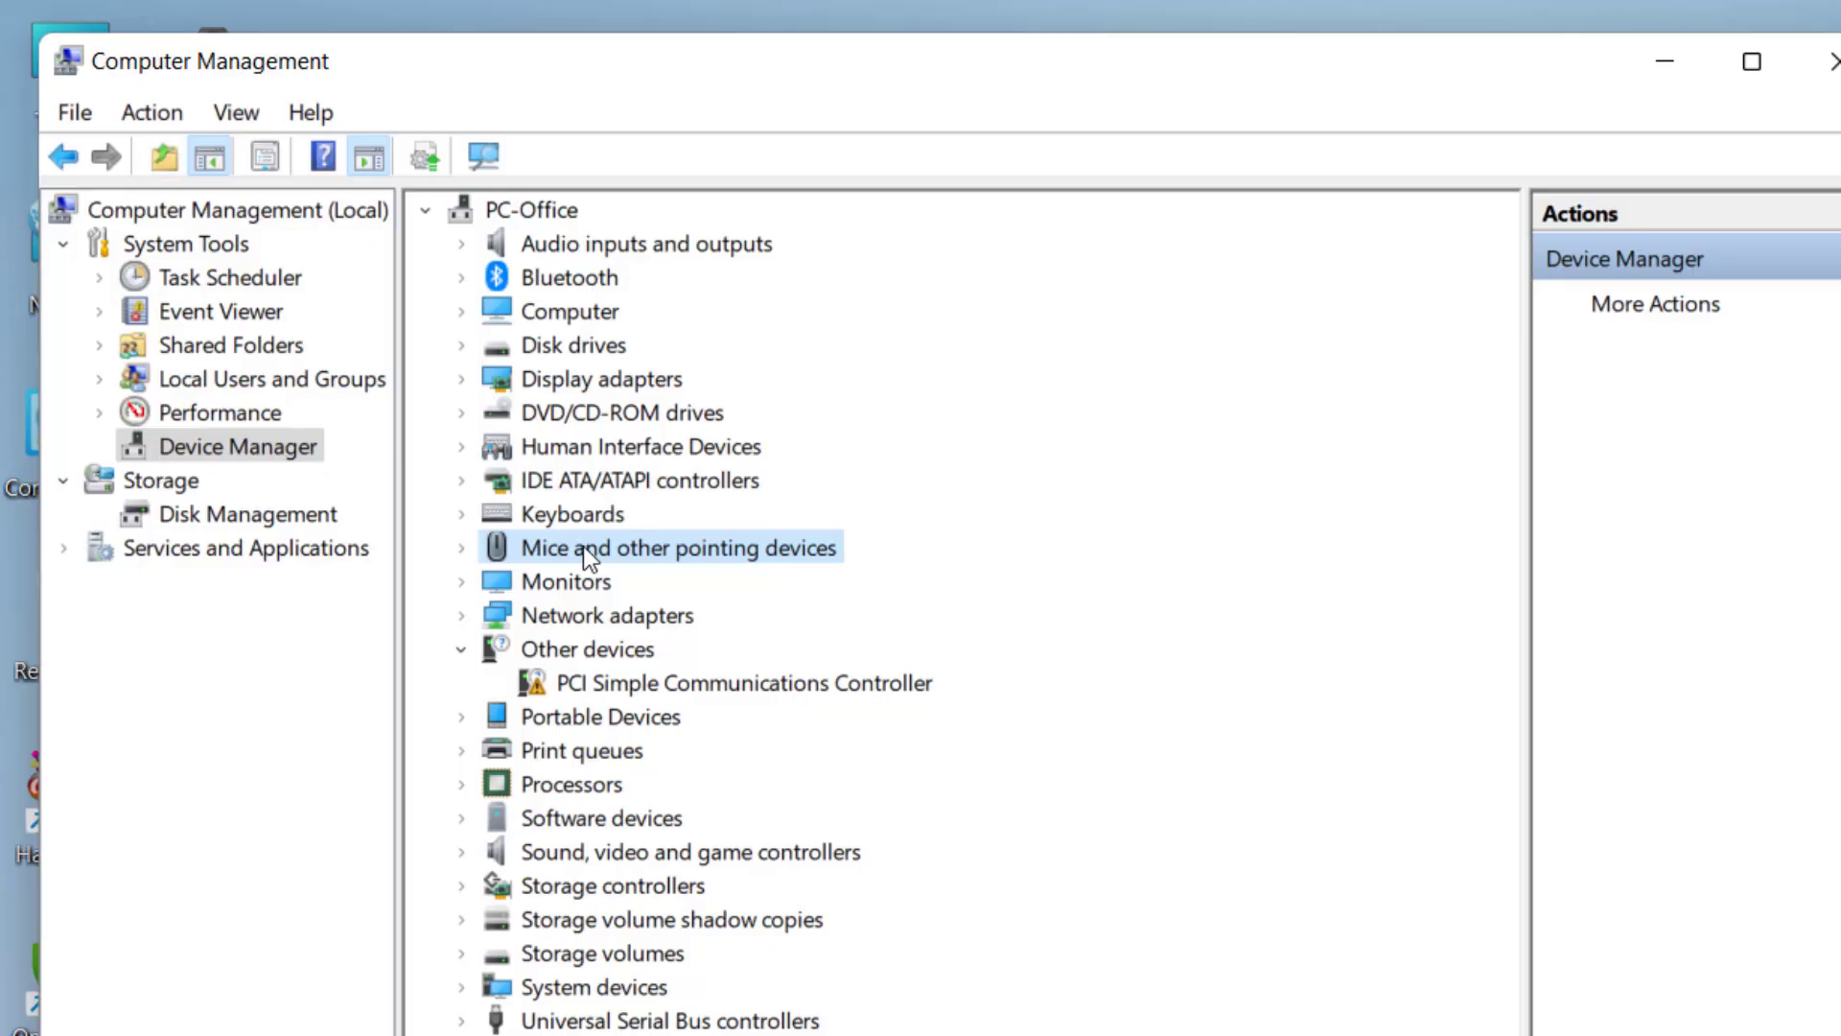
pyautogui.moveTo(587, 460)
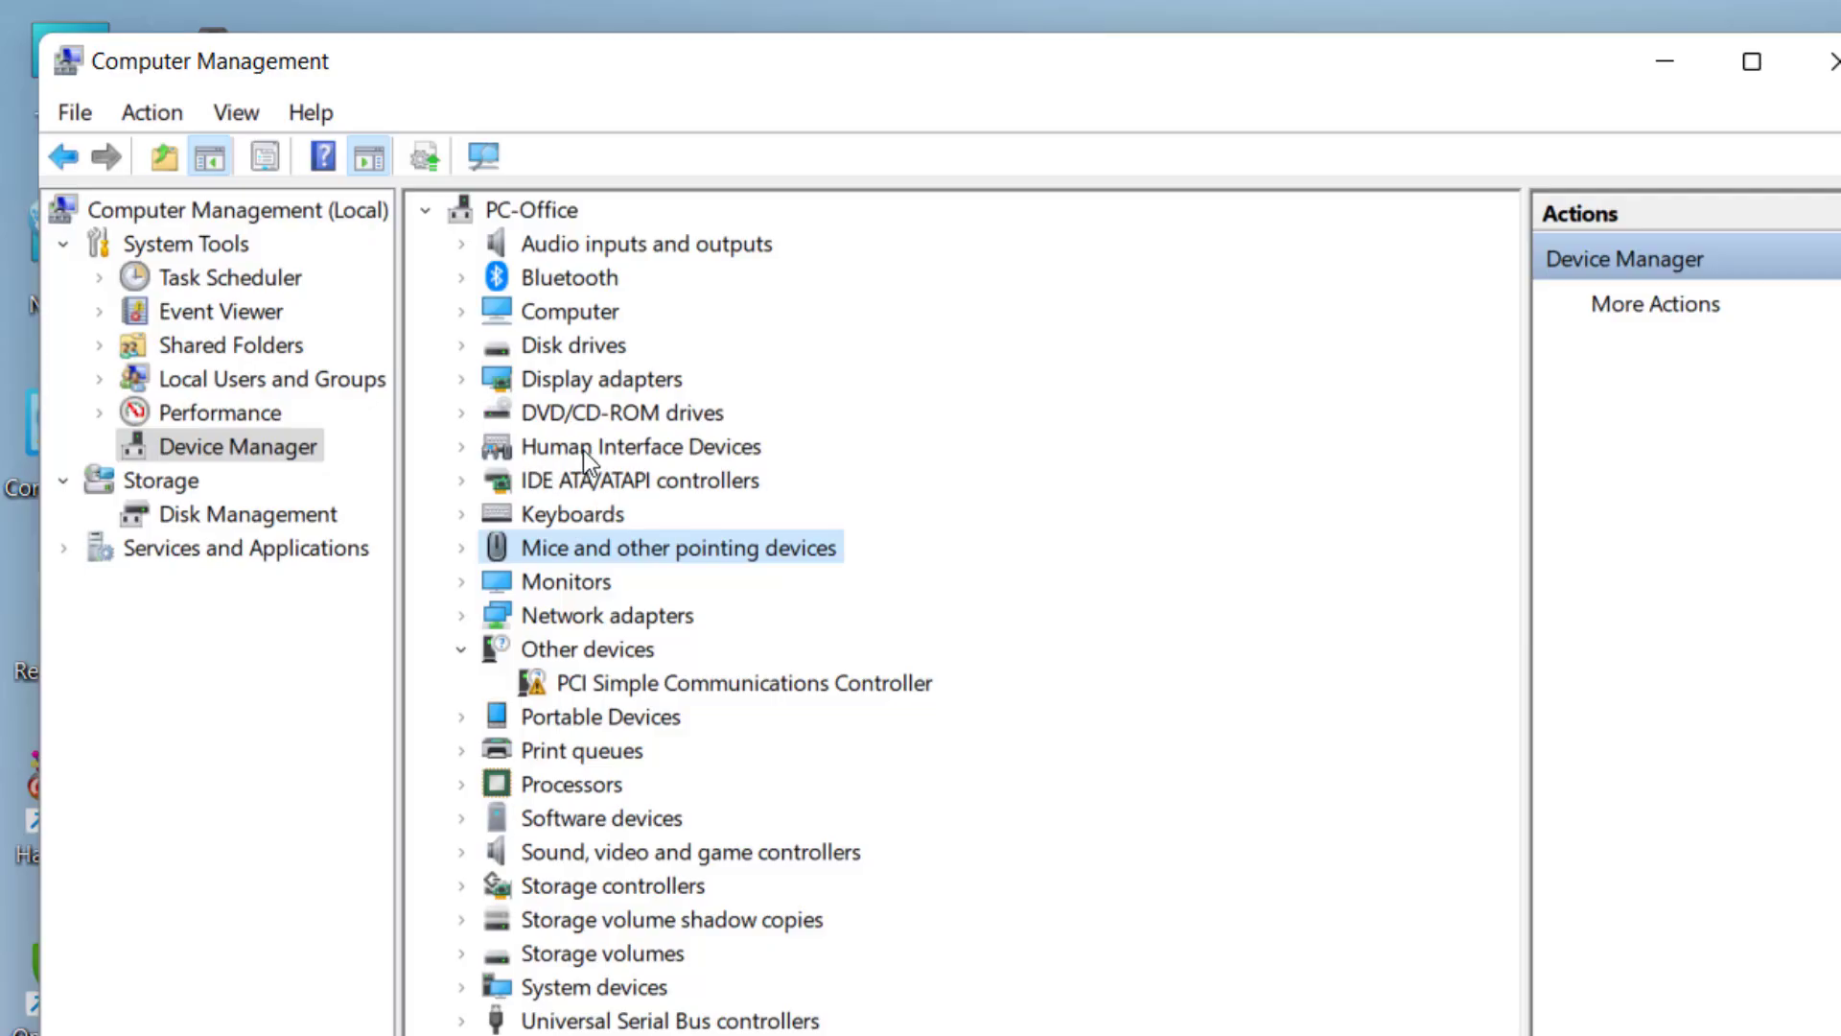
# Expand Human Interface Devices to show its hidden, greyed-out entries
pyautogui.click(460, 446)
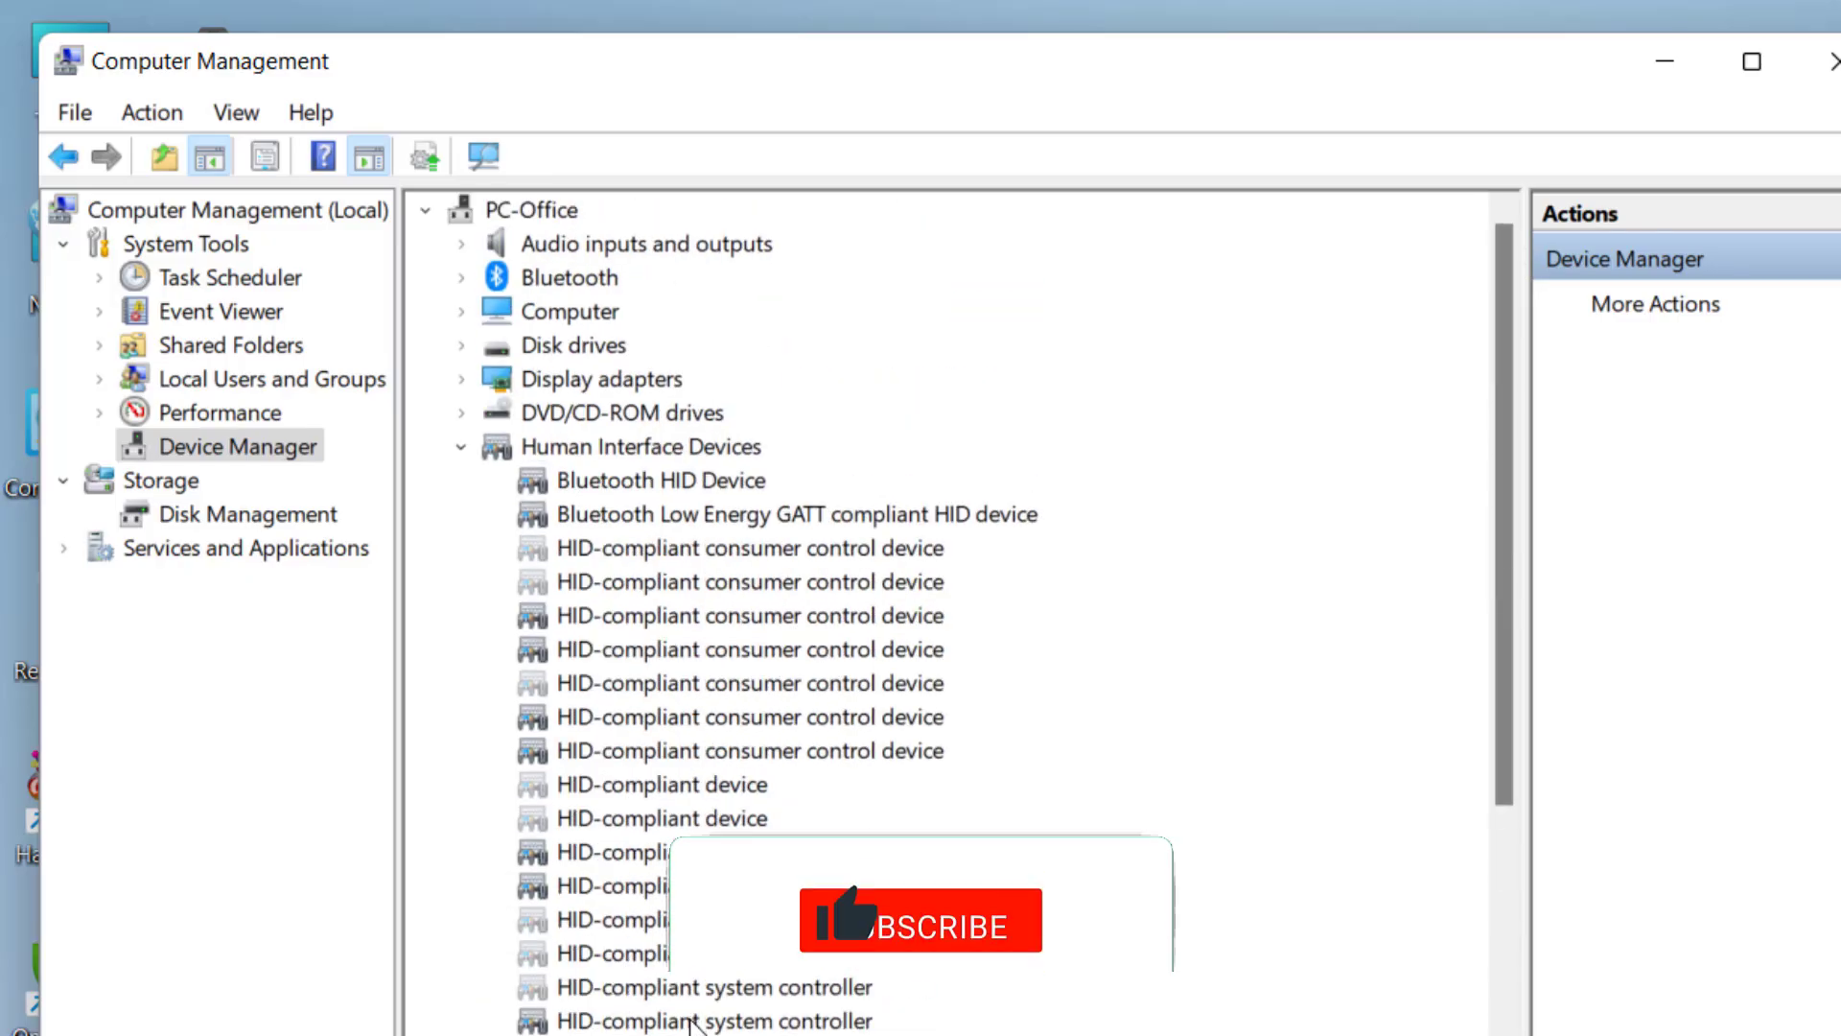
pyautogui.click(461, 446)
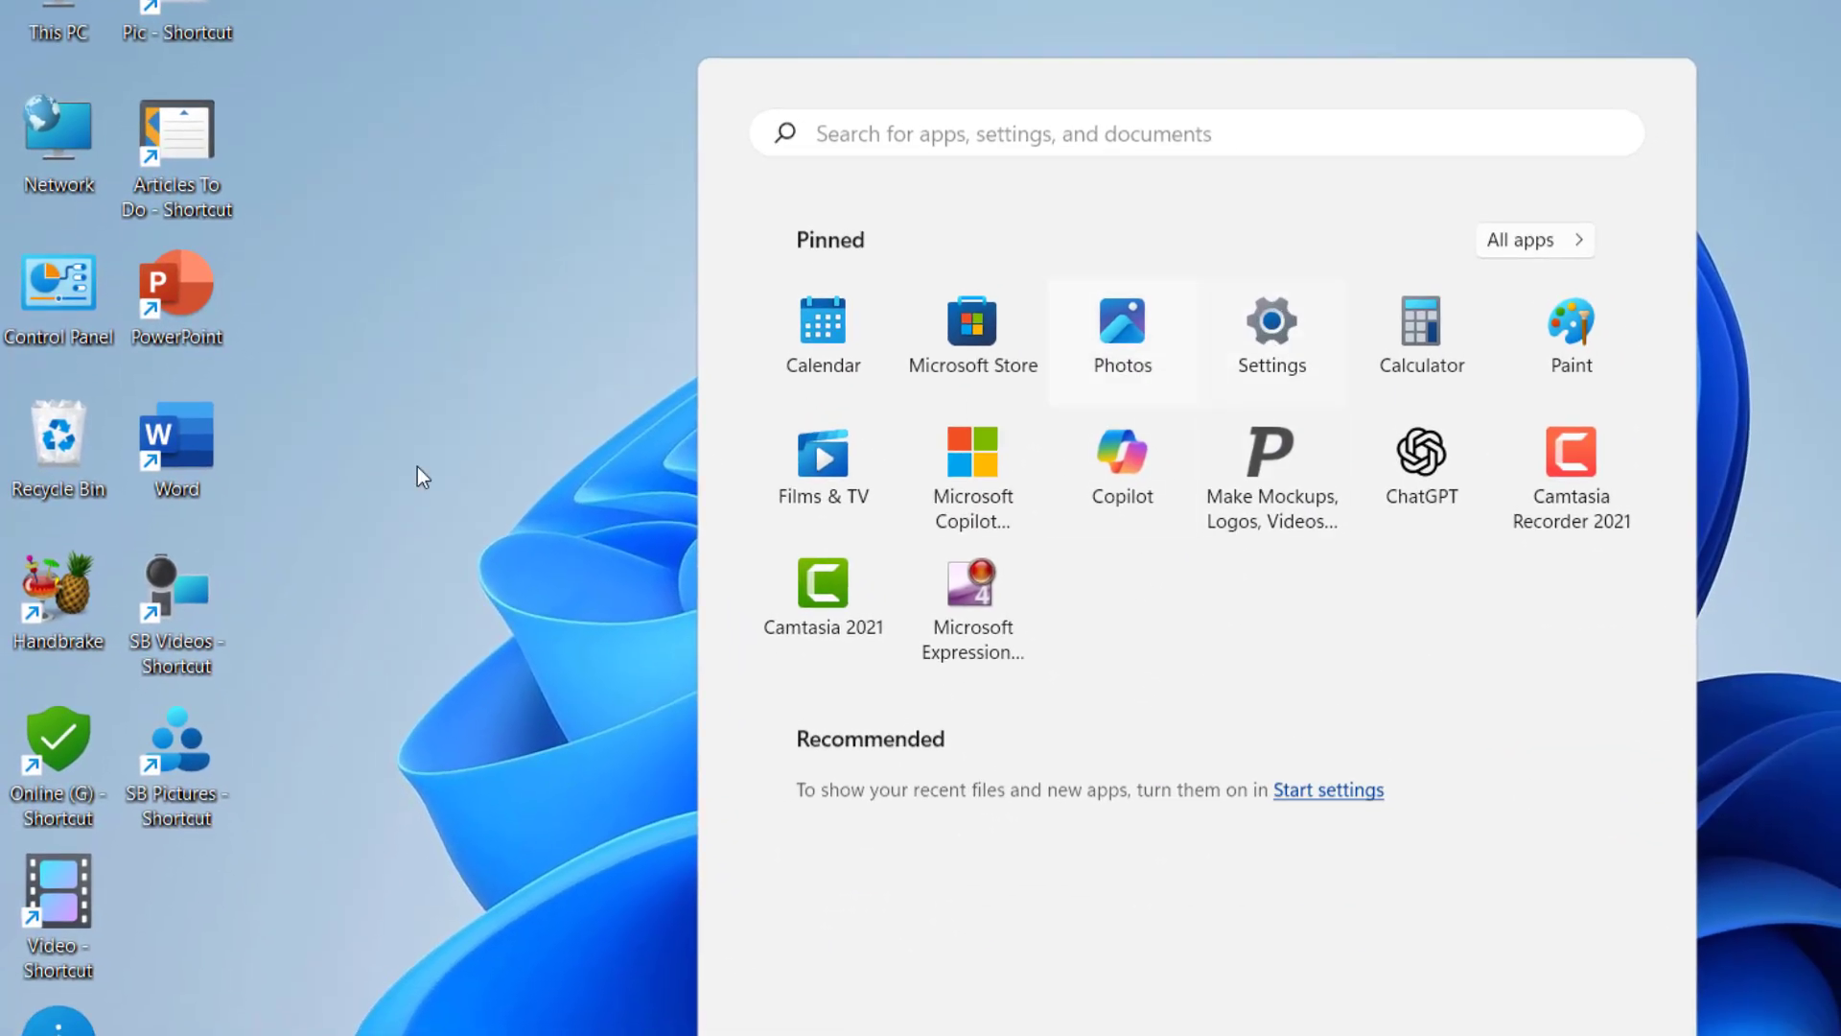
# Launch Settings and go to System > Troubleshoot to reach Other troubleshooters
pyautogui.click(1270, 335)
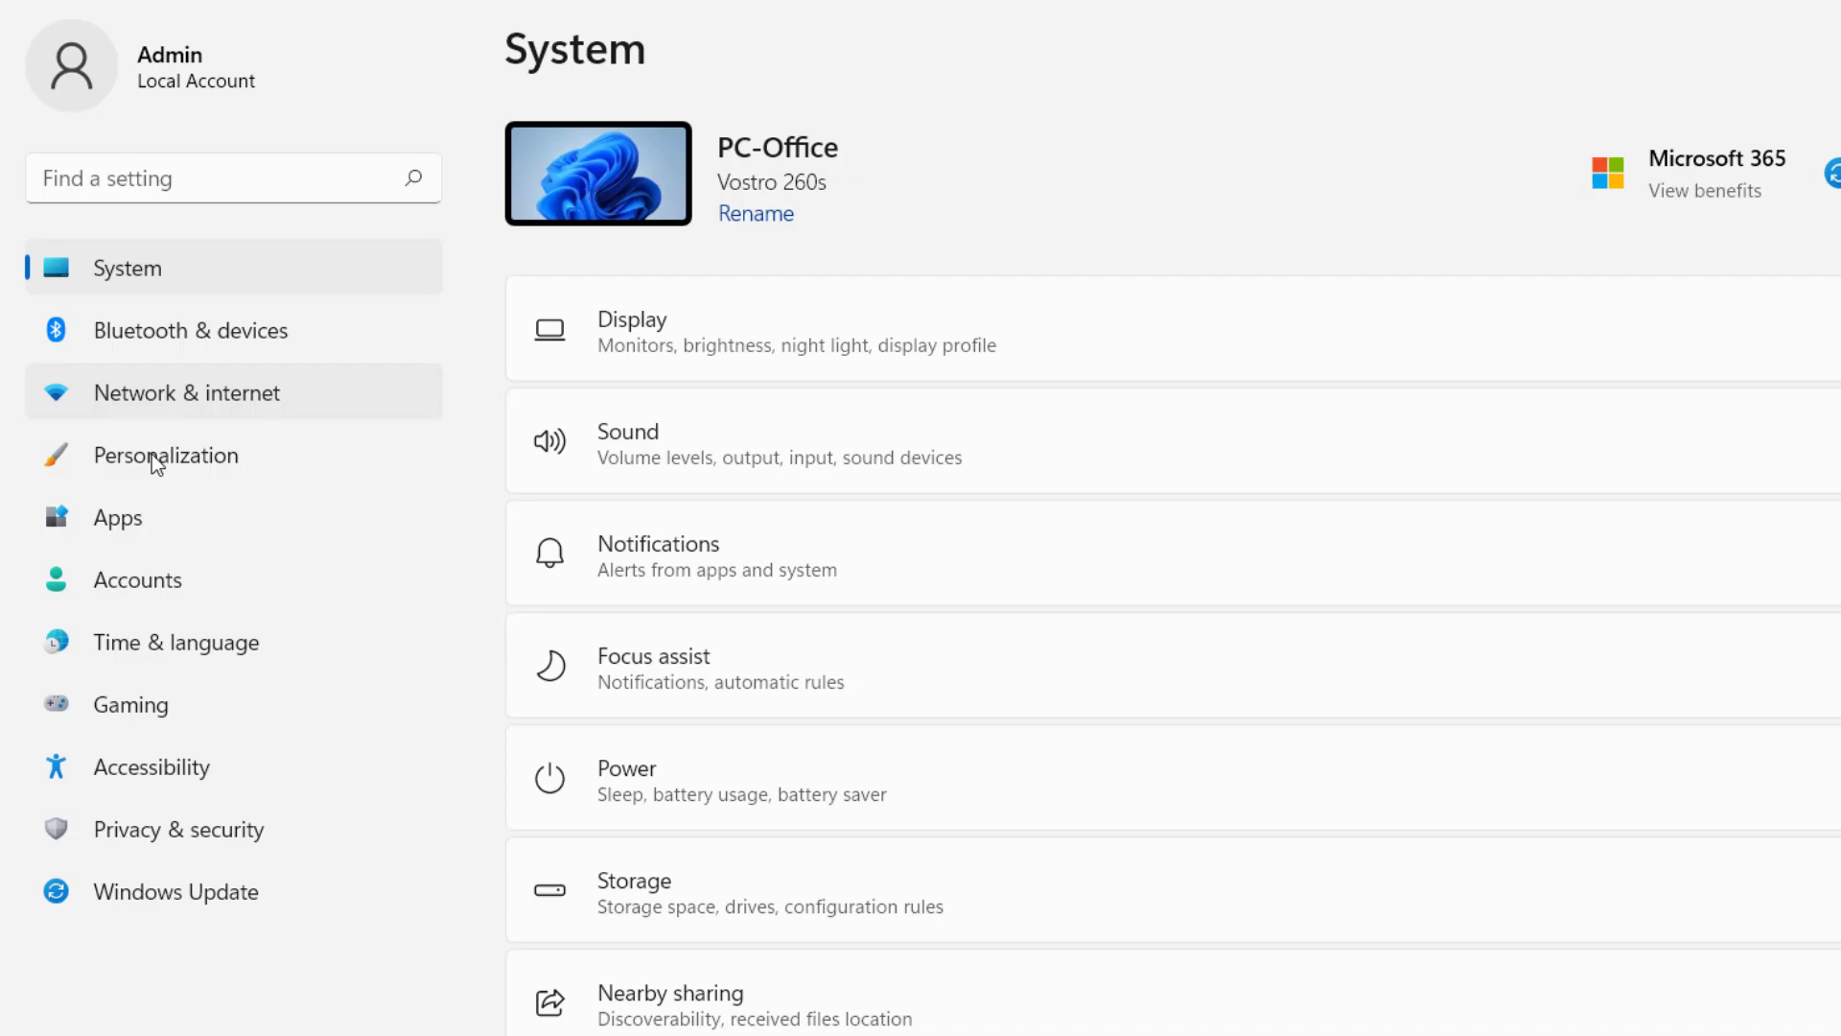
pyautogui.scroll(-3)
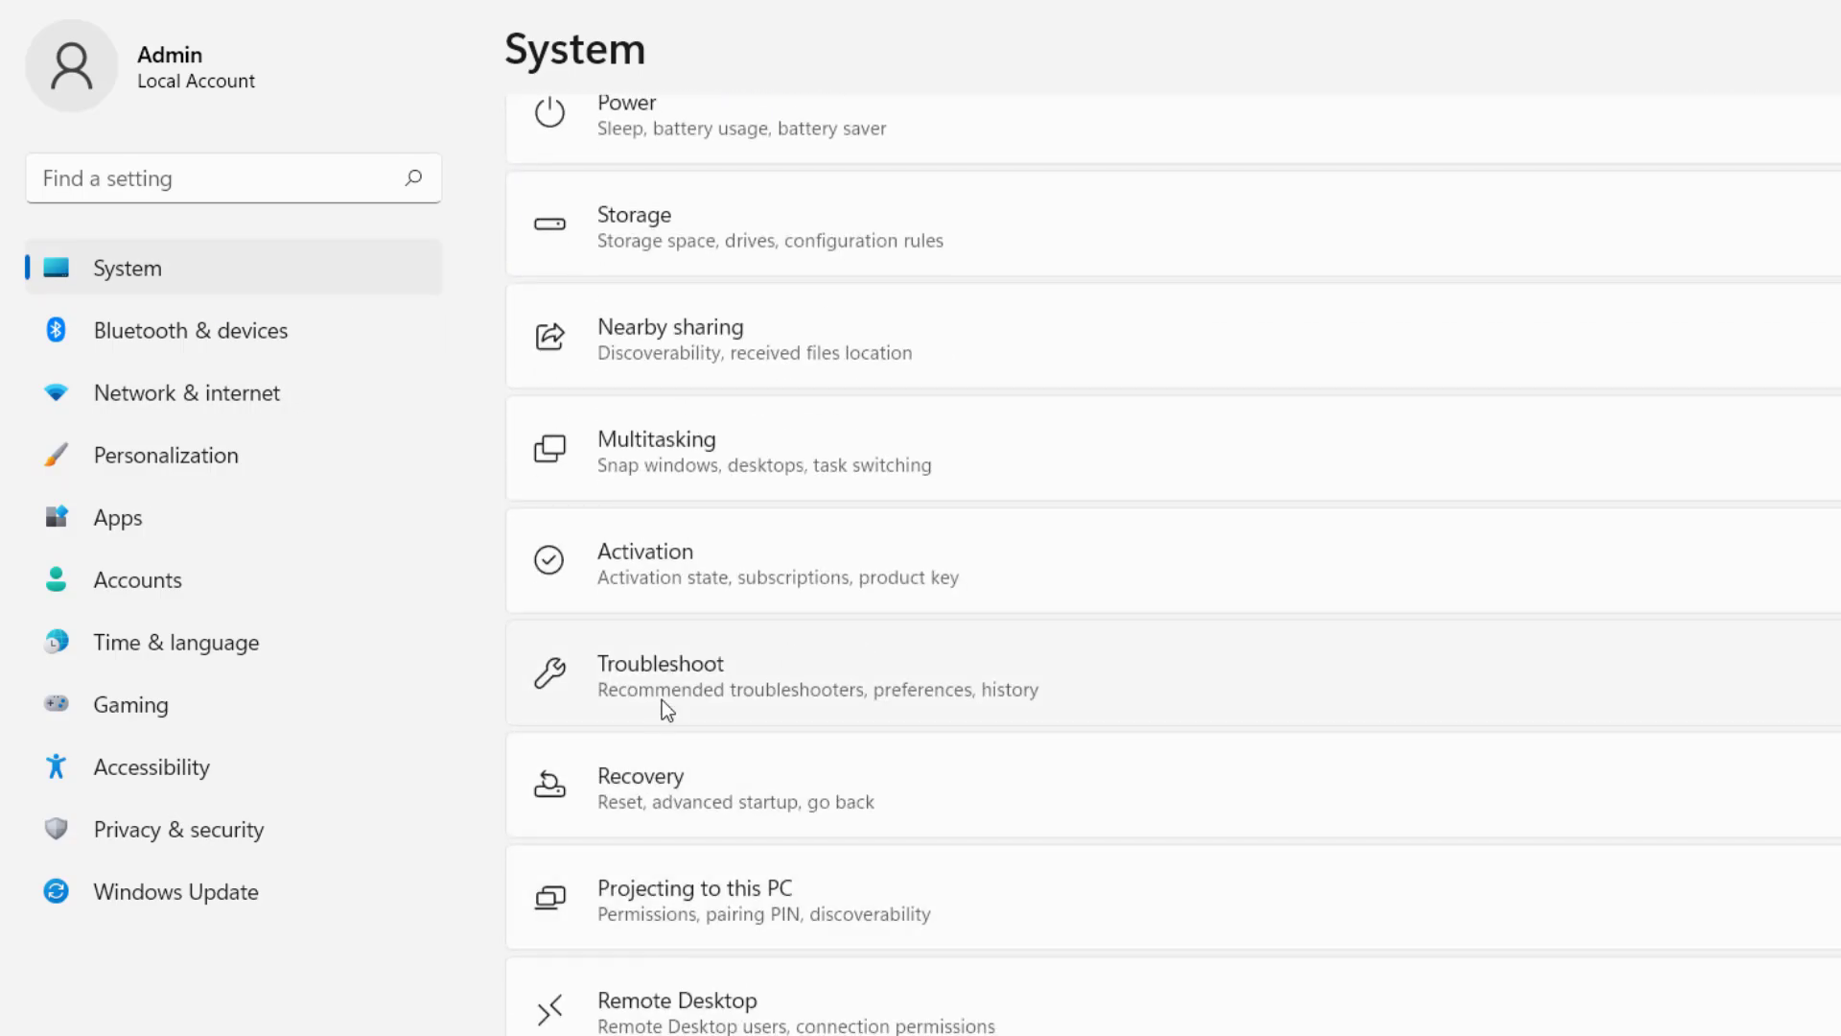
pyautogui.click(660, 675)
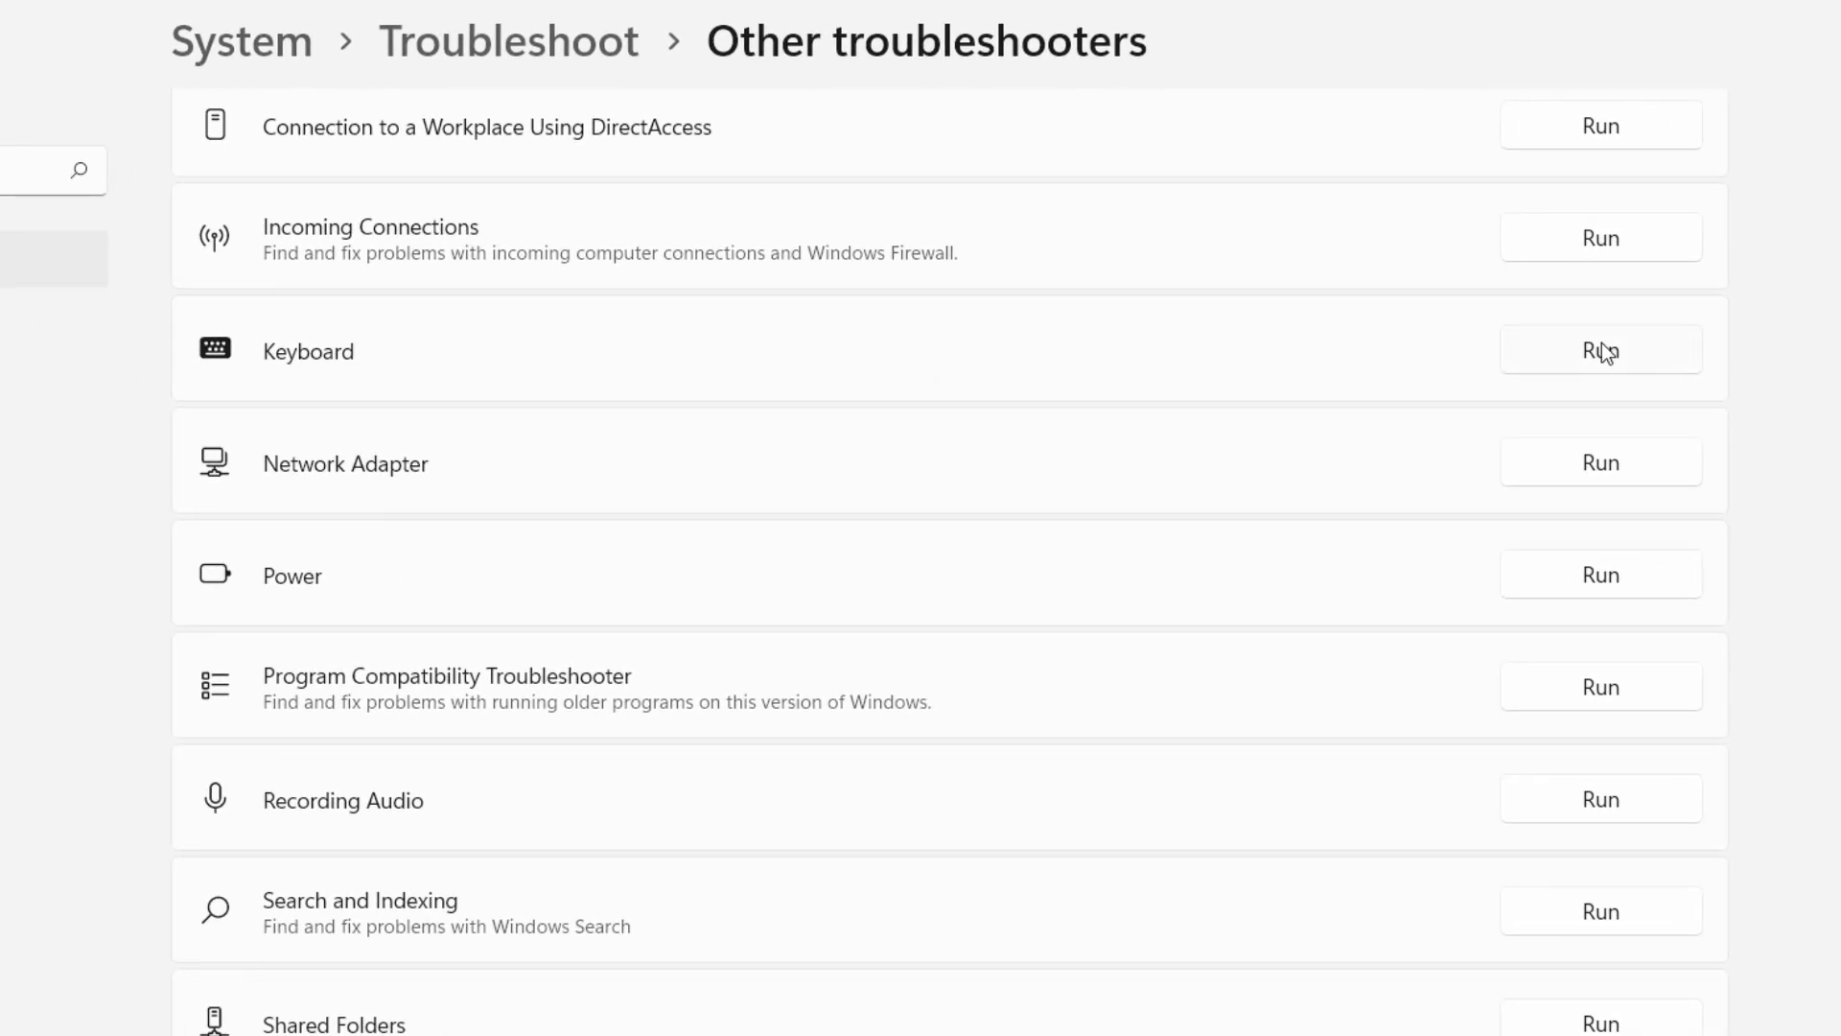
pyautogui.moveTo(1178, 373)
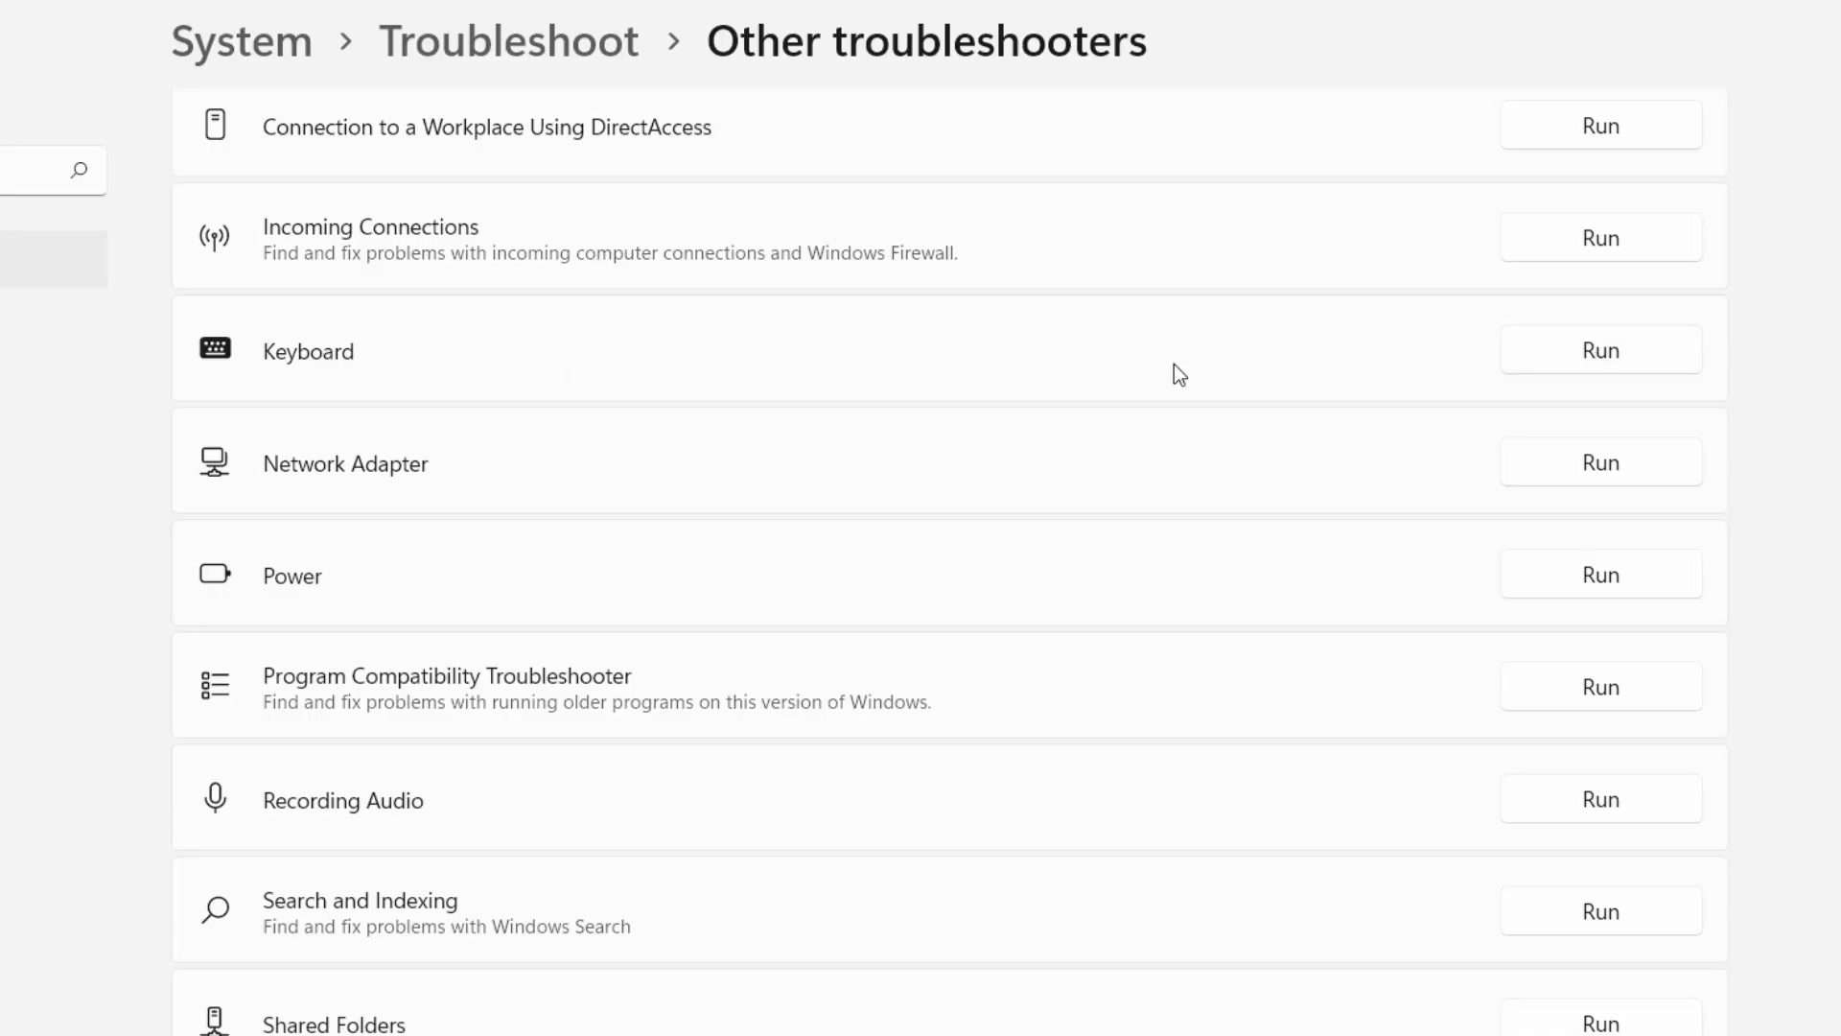
pyautogui.moveTo(1627, 382)
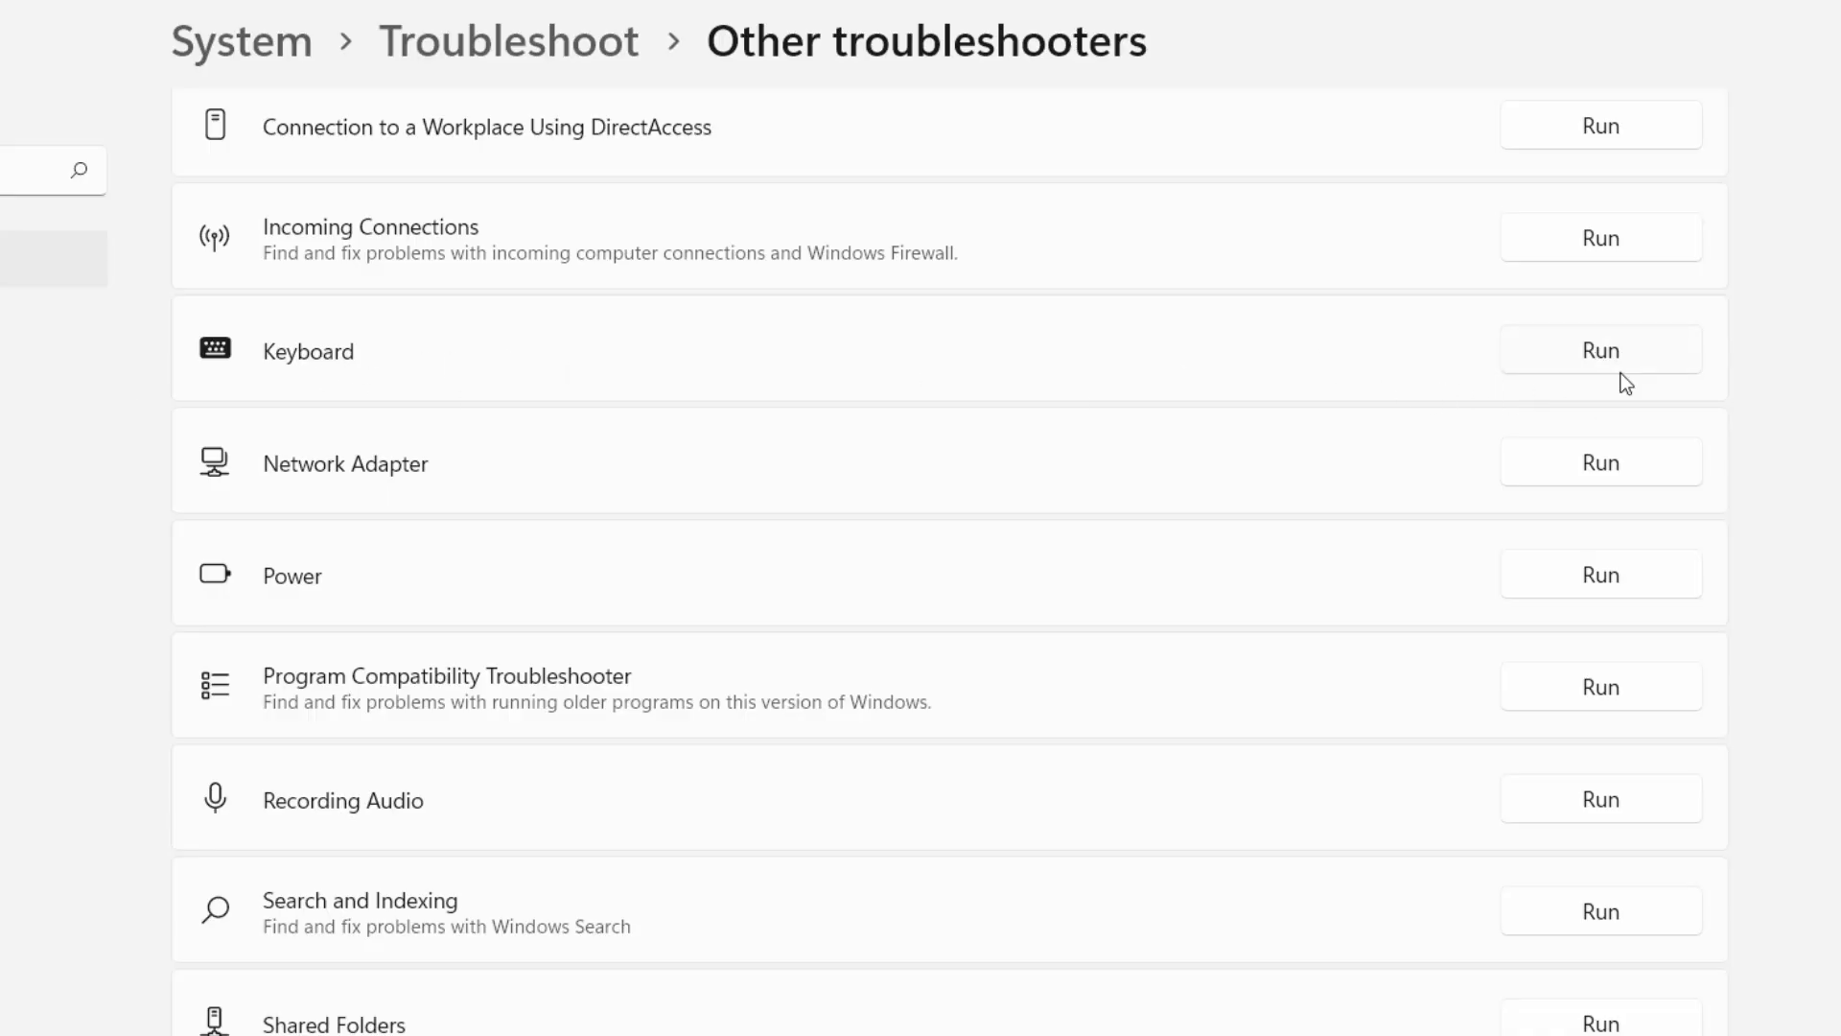
pyautogui.moveTo(1366, 384)
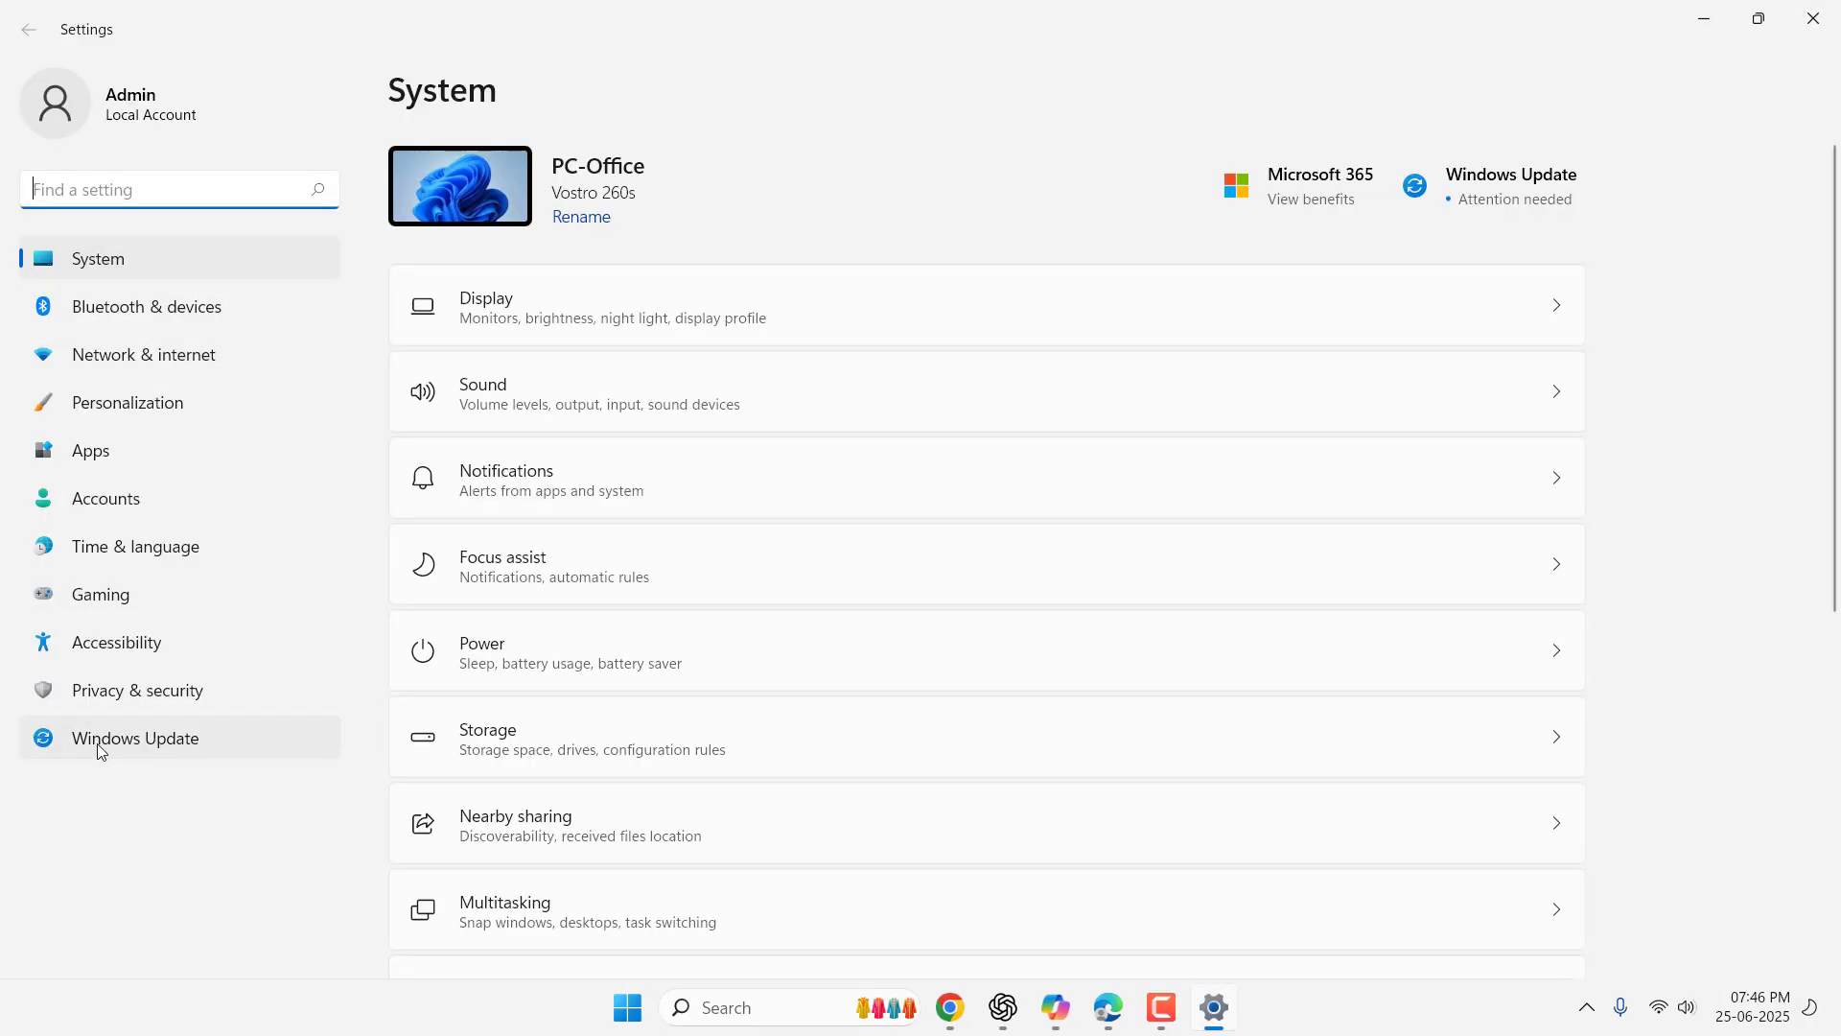
# Go to the Windows Update page to see the device's update status
pyautogui.click(135, 737)
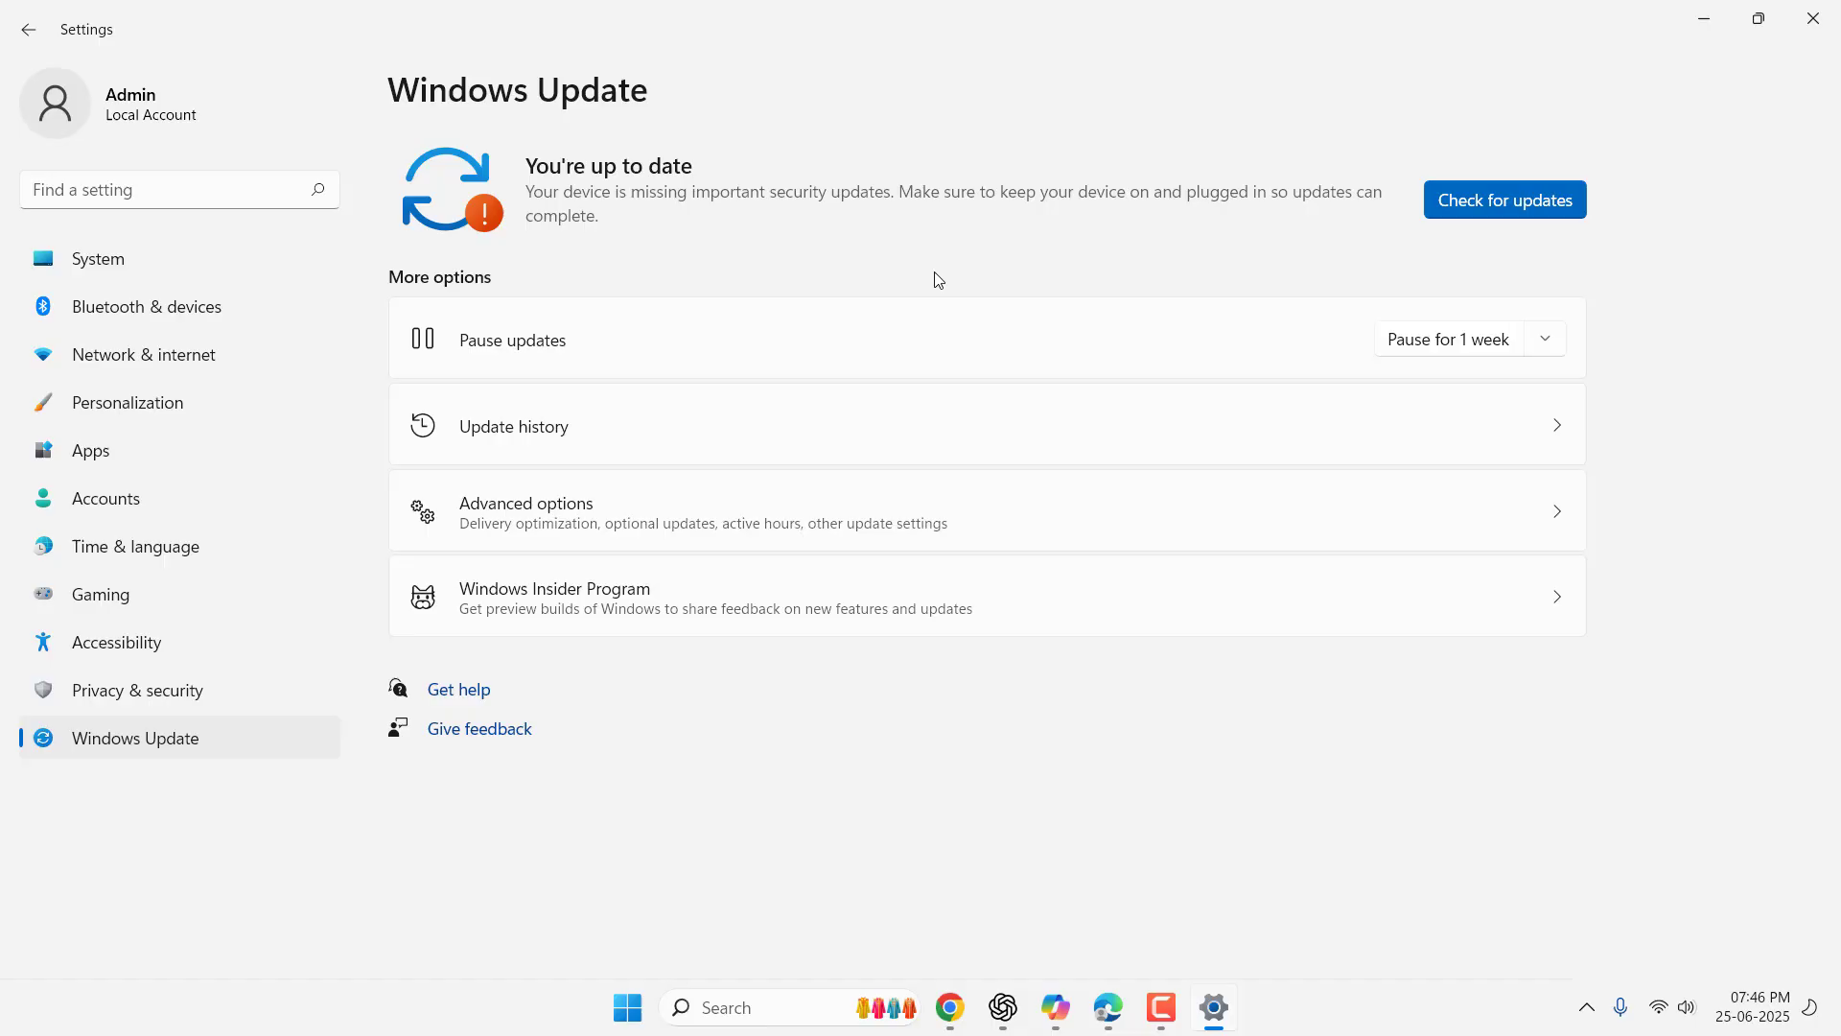
pyautogui.moveTo(959, 263)
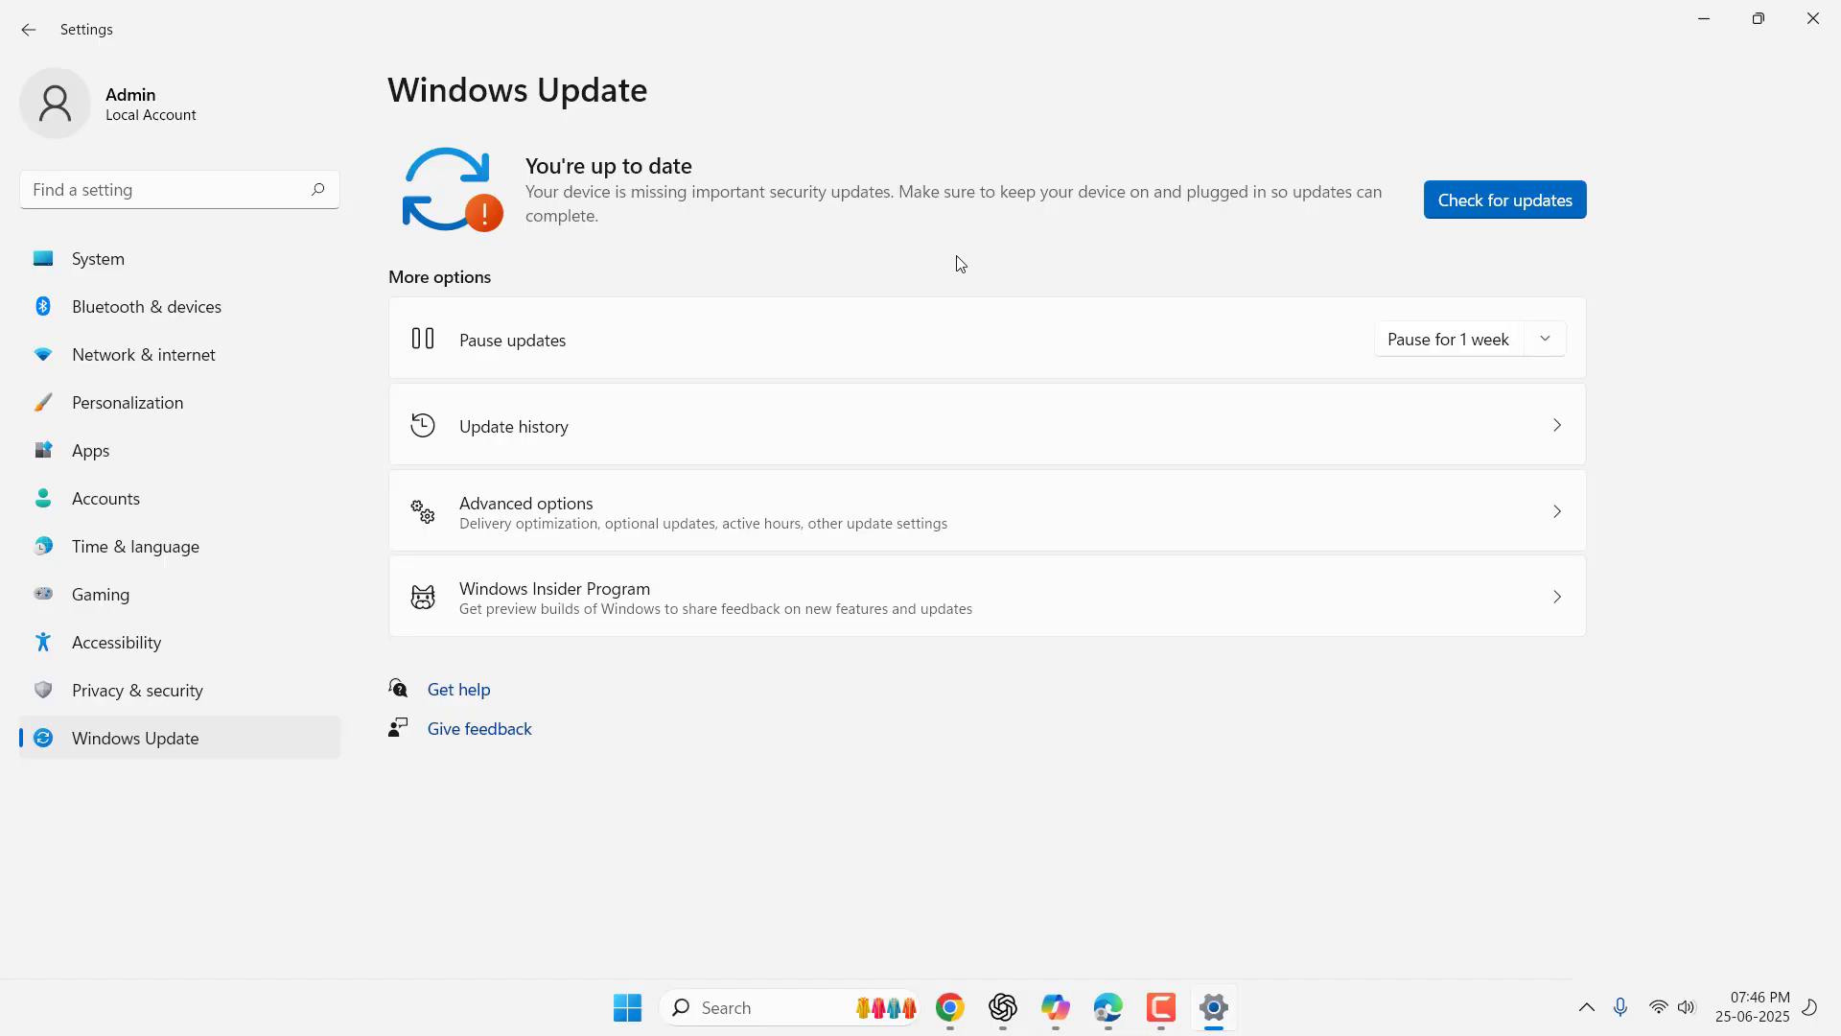
pyautogui.moveTo(1081, 276)
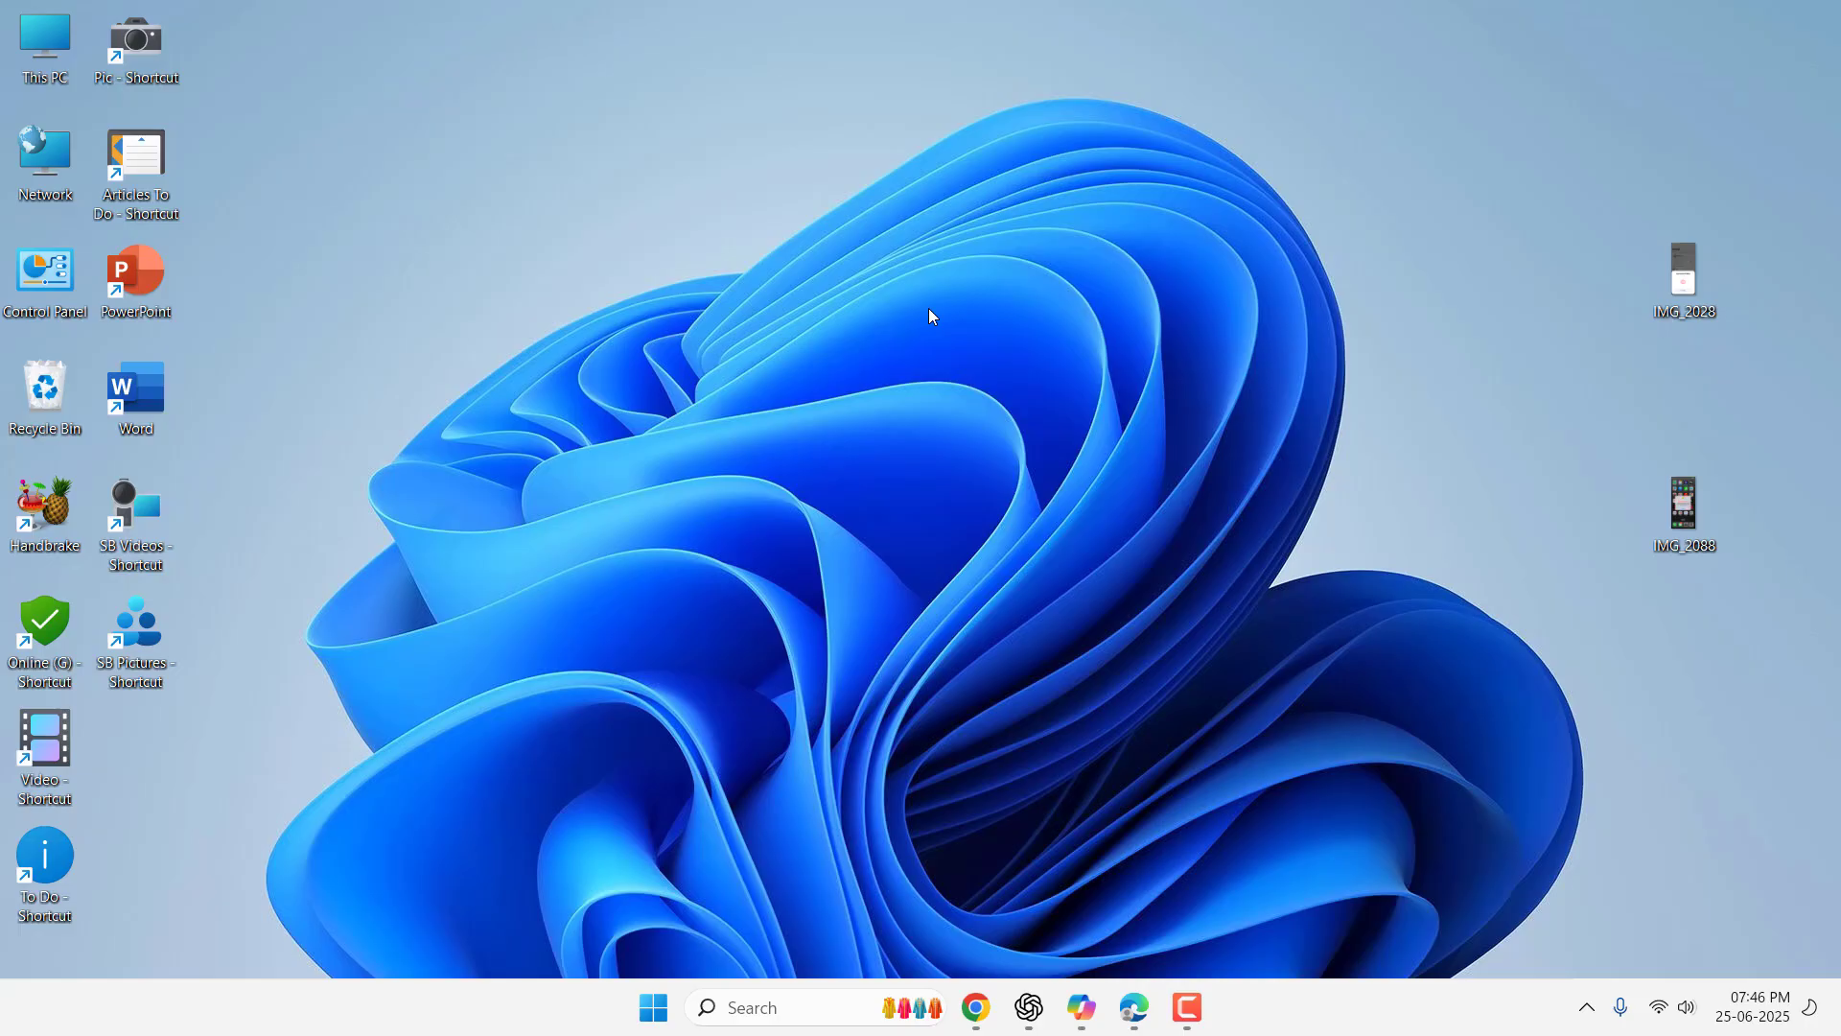
pyautogui.moveTo(1202, 956)
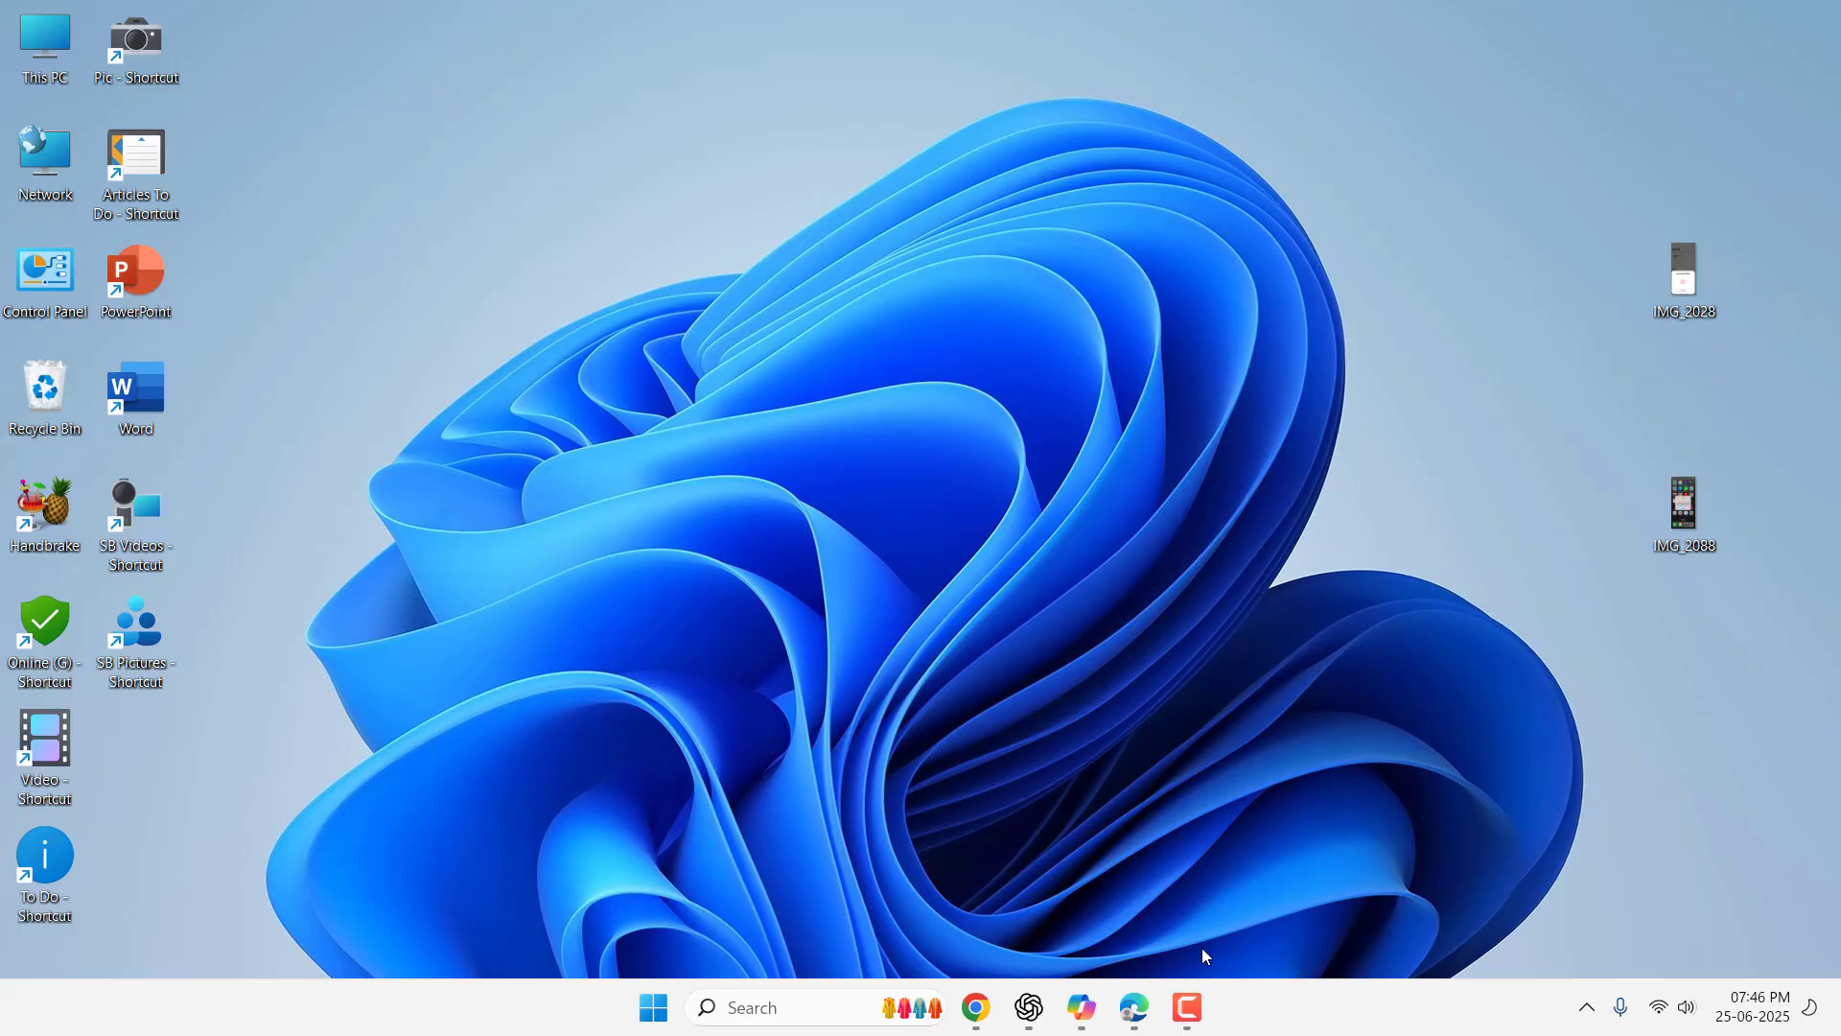